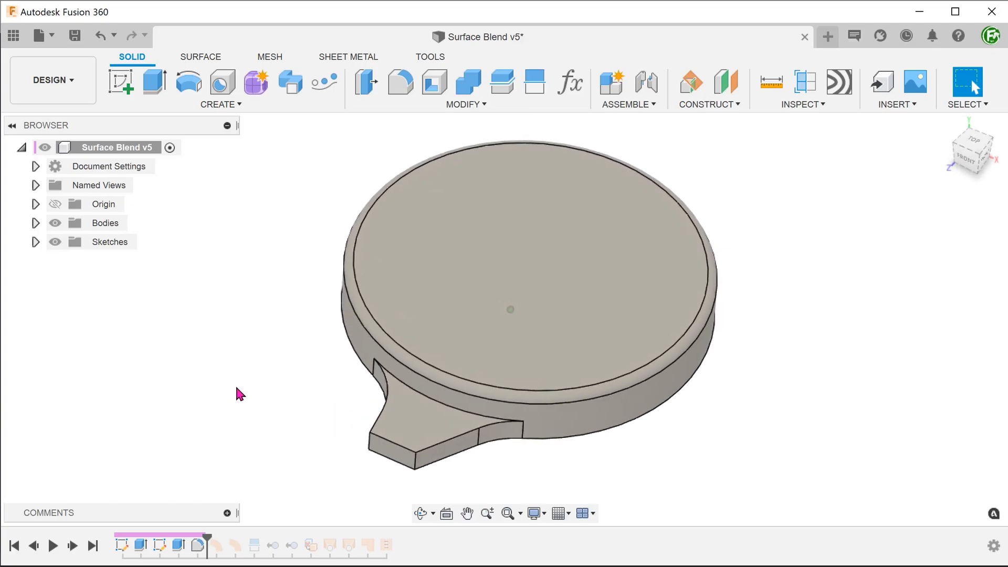
- Roll the timeline back to the first extrude and expand the browser's Sketches folder
left_click(415, 418)
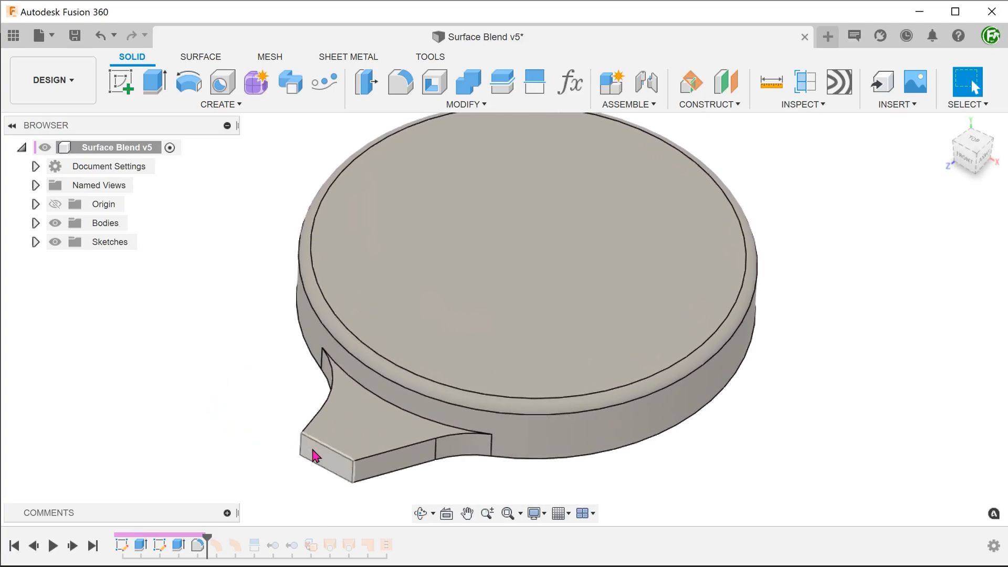
left_click(434, 331)
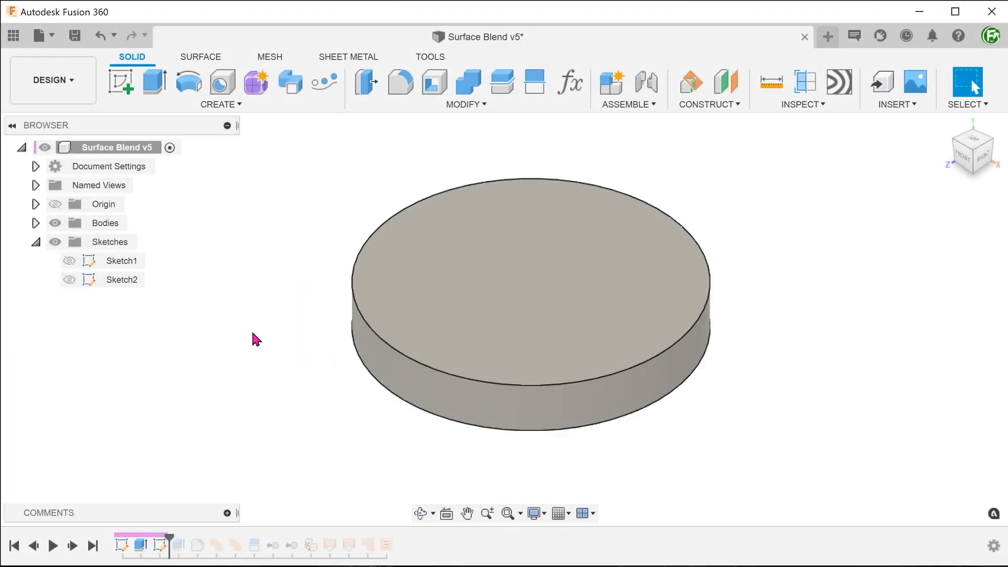
mouse_move(149, 312)
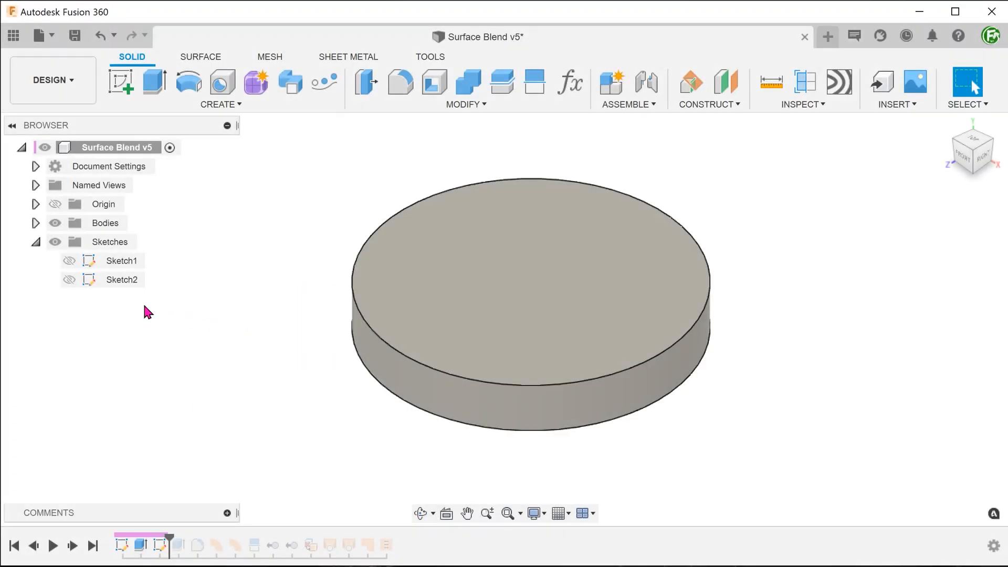
- Switch to the Surface Blend v1 document showing the disc with its wedge tab
left_click(69, 279)
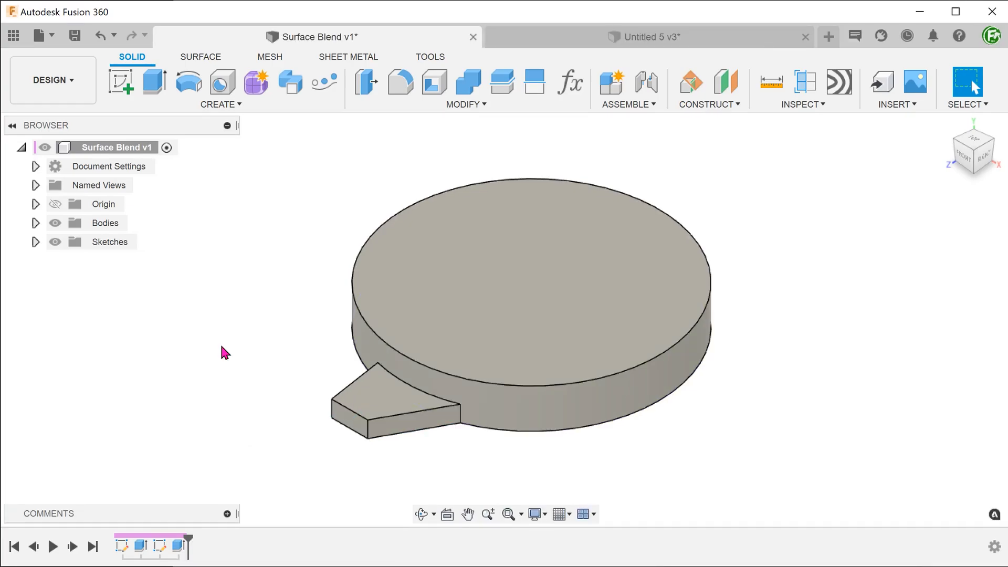
- Fillet the disc's top circular edge at 2 mm and the tab junction edges at 17 mm
left_click(401, 82)
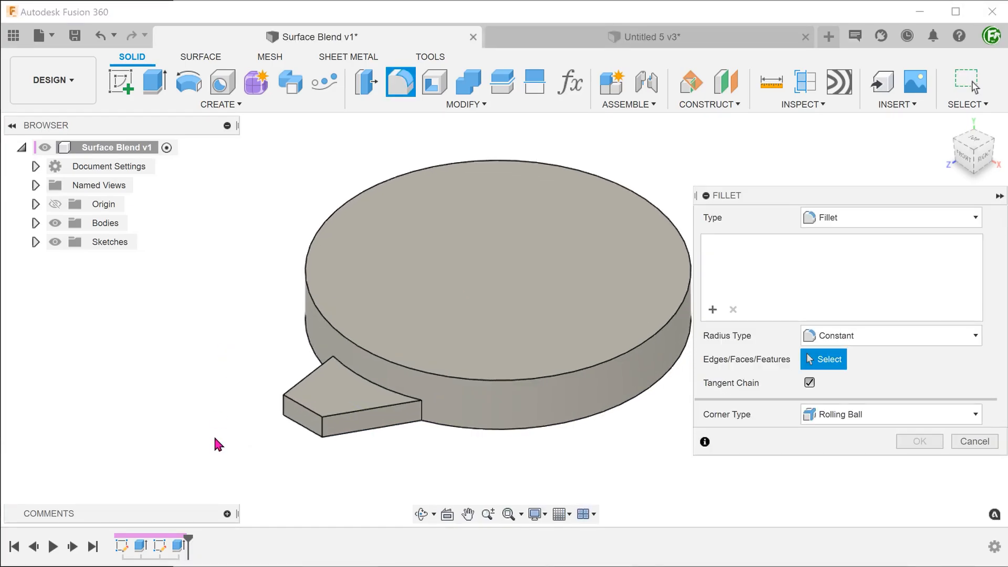
left_click(385, 376)
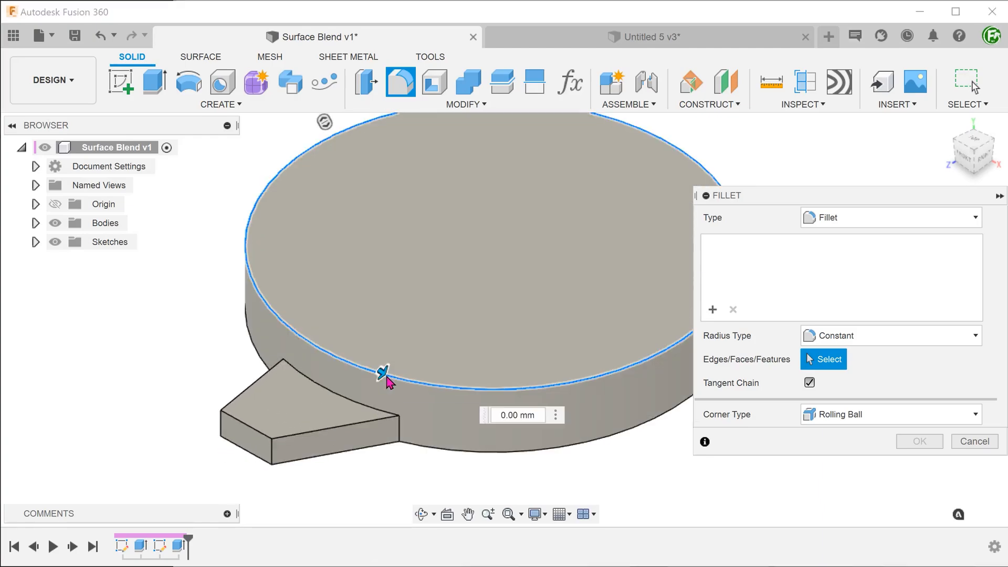
left_click(384, 375)
type("1")
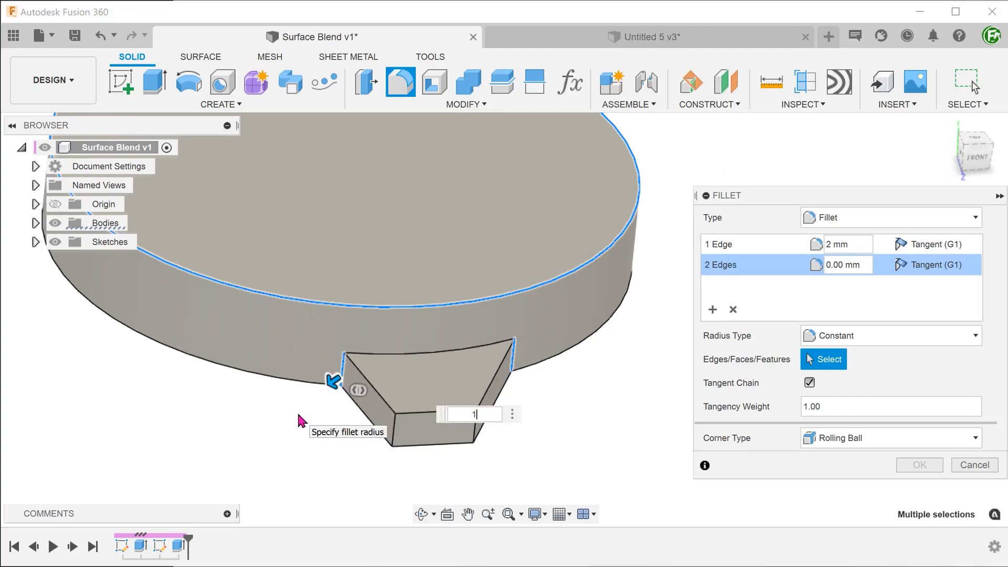
type("7")
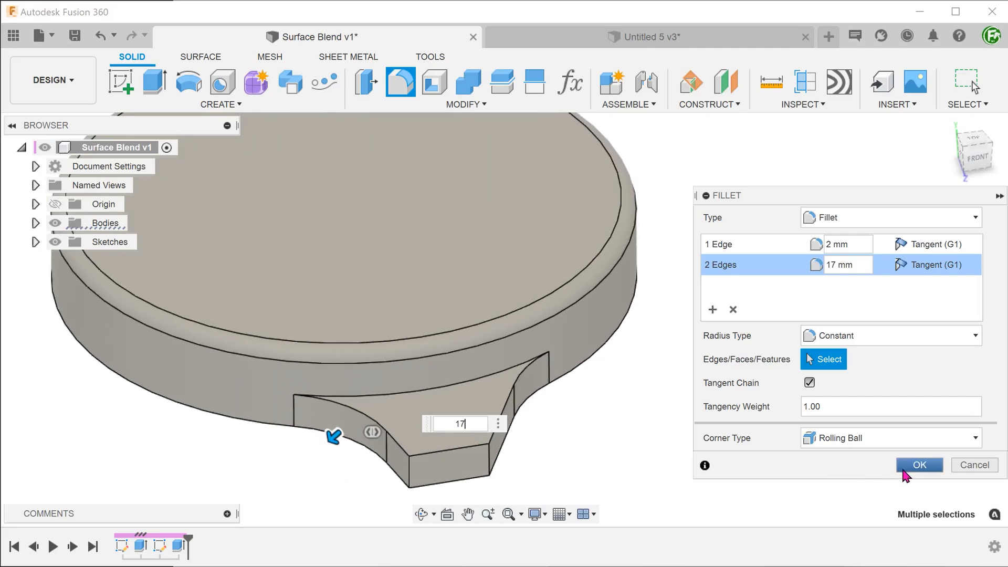
left_click(919, 464)
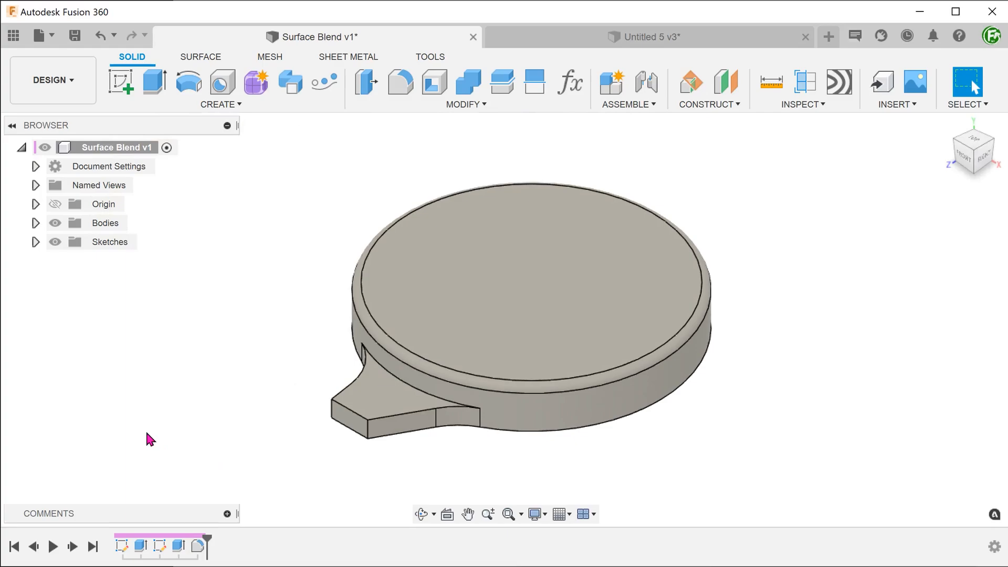
mouse_move(171, 438)
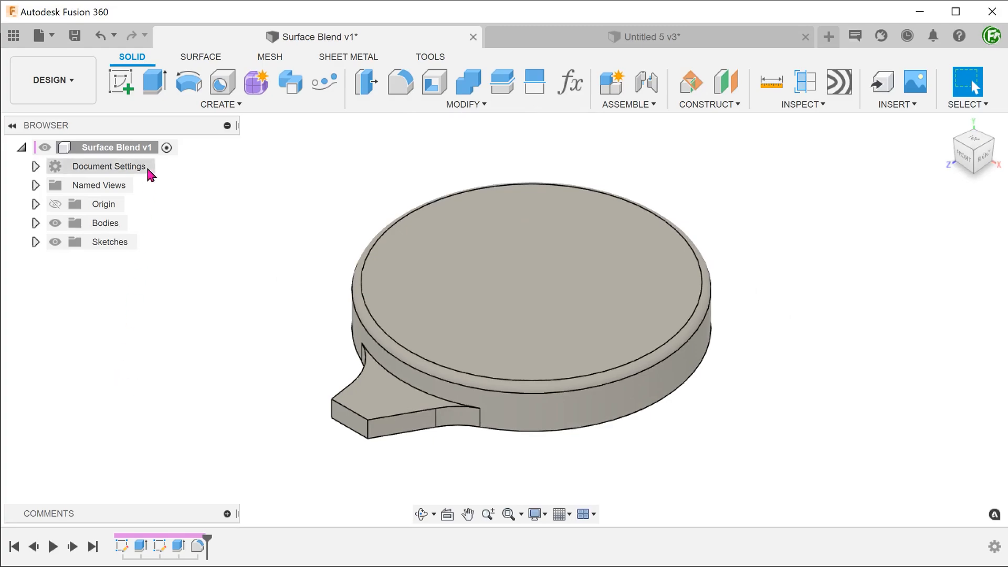
- Create a ruled surface strip extending from the tab's right junction edge with the disc
left_click(200, 57)
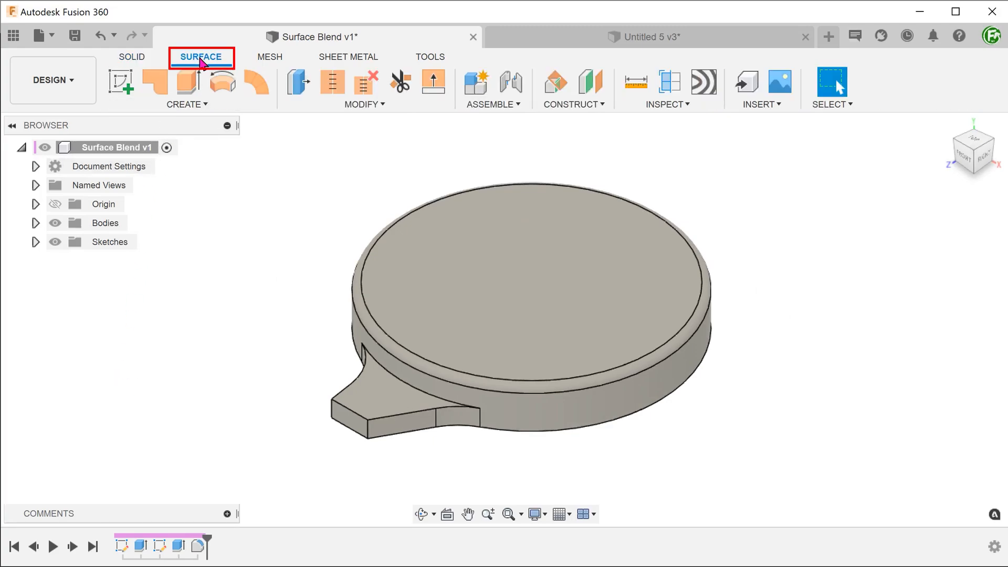
left_click(187, 104)
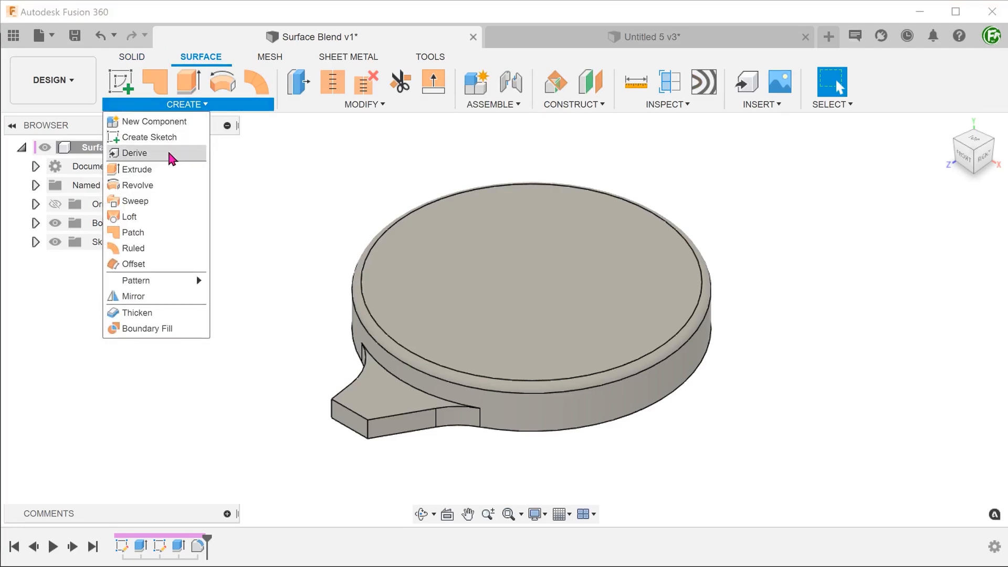
mouse_move(148, 248)
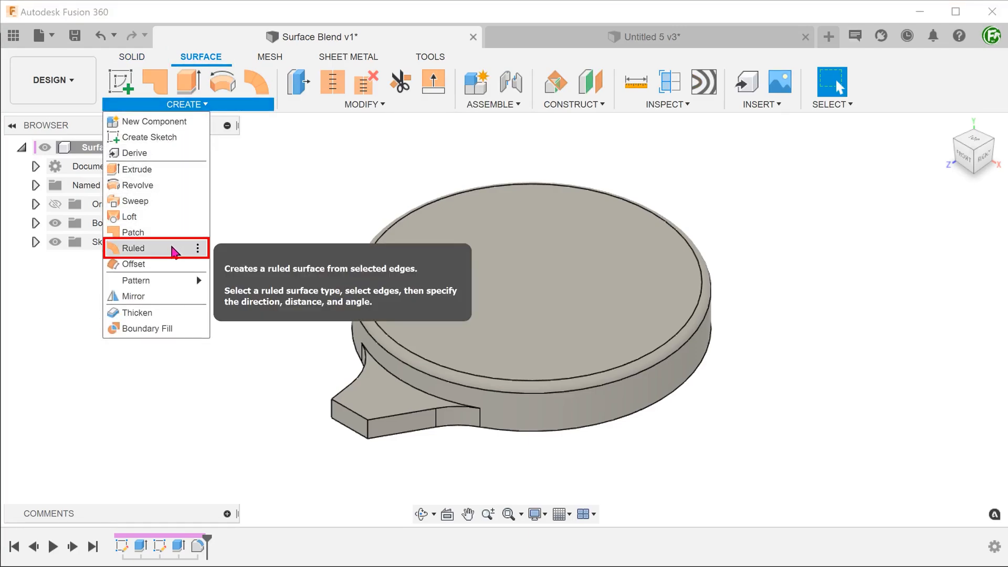
left_click(133, 249)
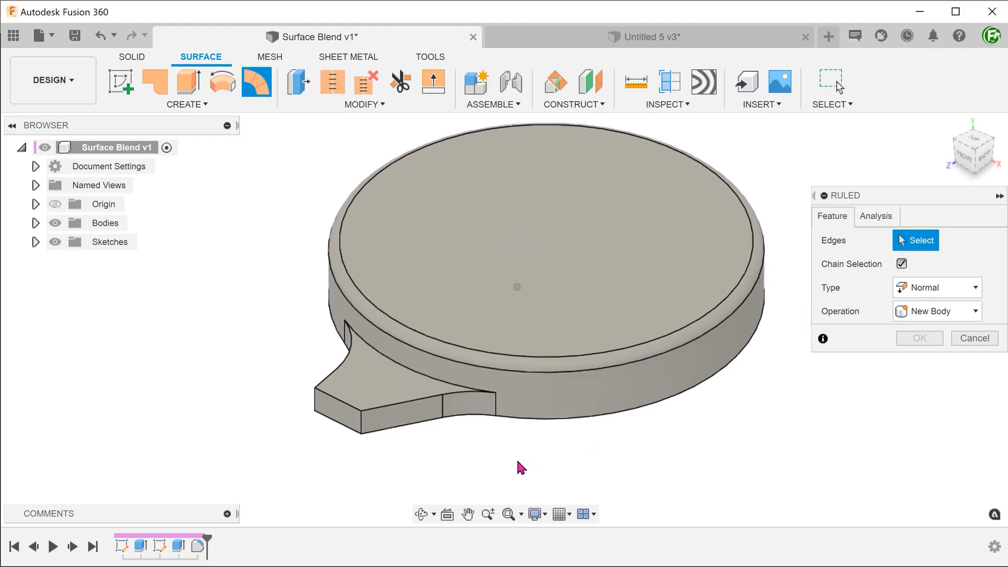
left_click(490, 397)
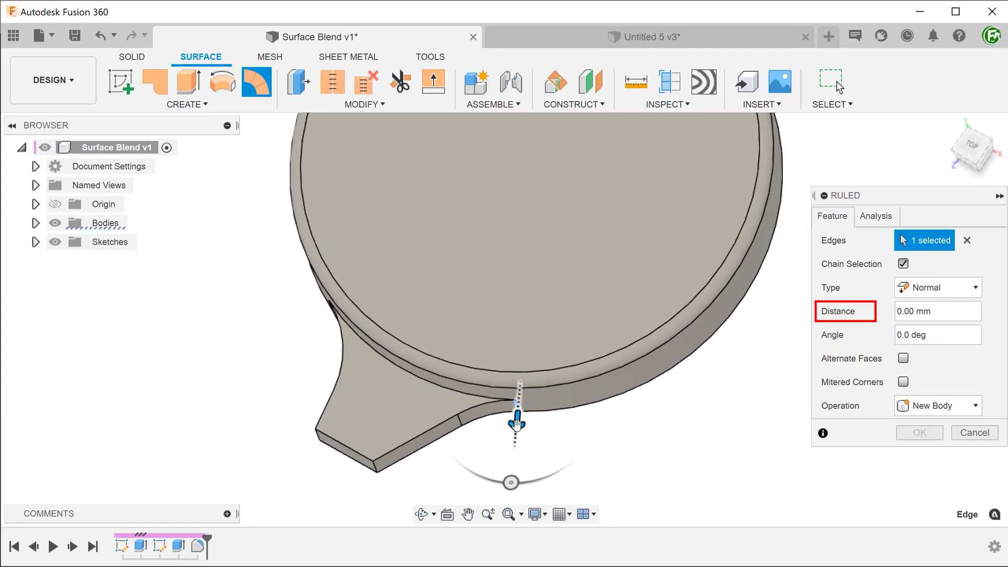
left_click_drag(515, 425, 539, 456)
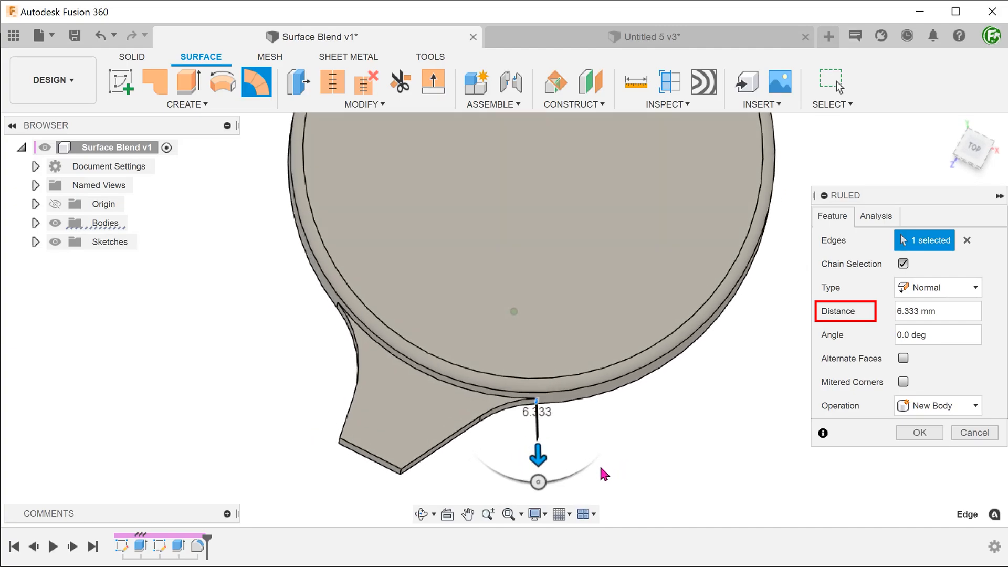
left_click_drag(538, 459, 535, 448)
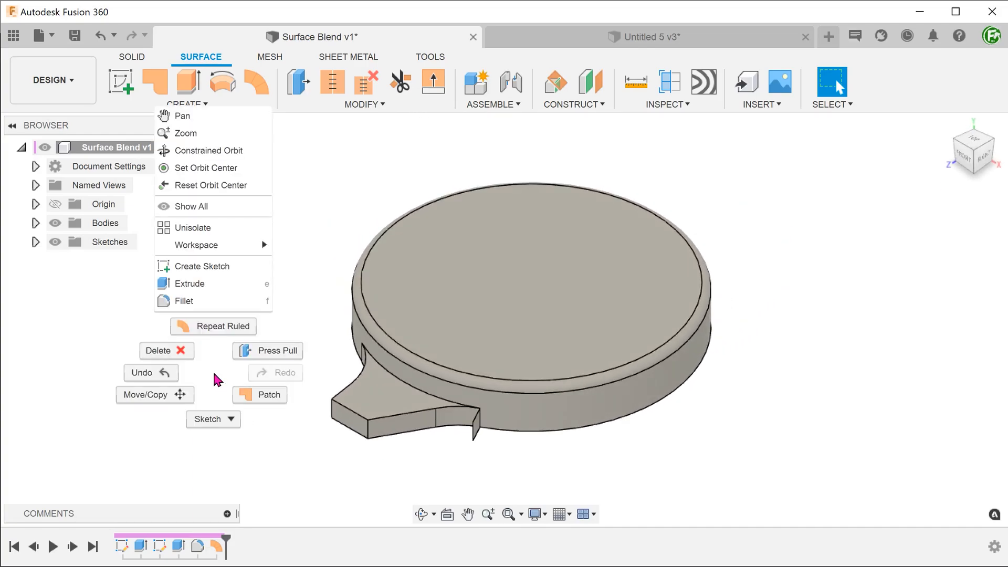
- Repeat Ruled to add a second strip along the tab's left junction edge
left_click(221, 326)
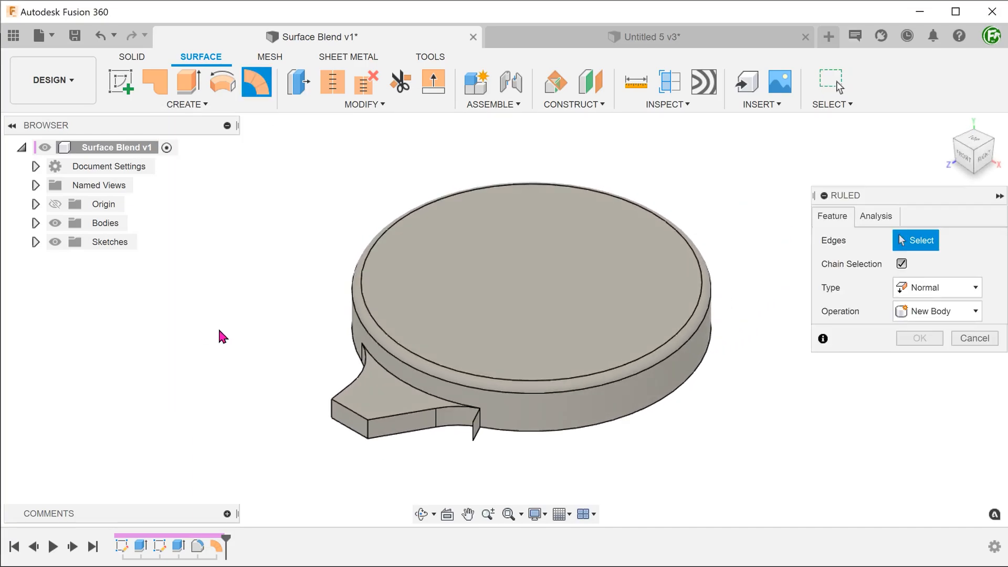
left_click(494, 373)
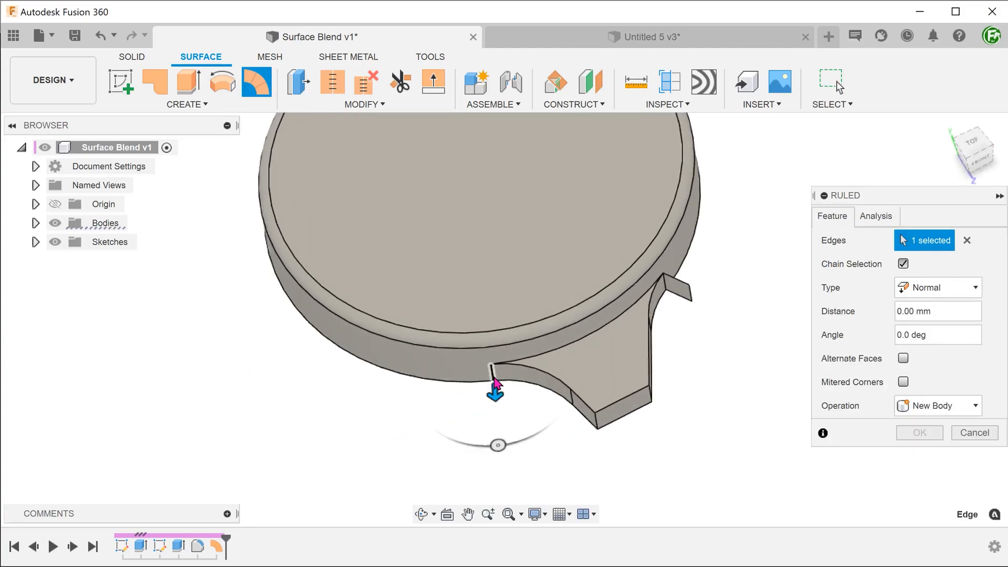
left_click_drag(495, 392, 438, 424)
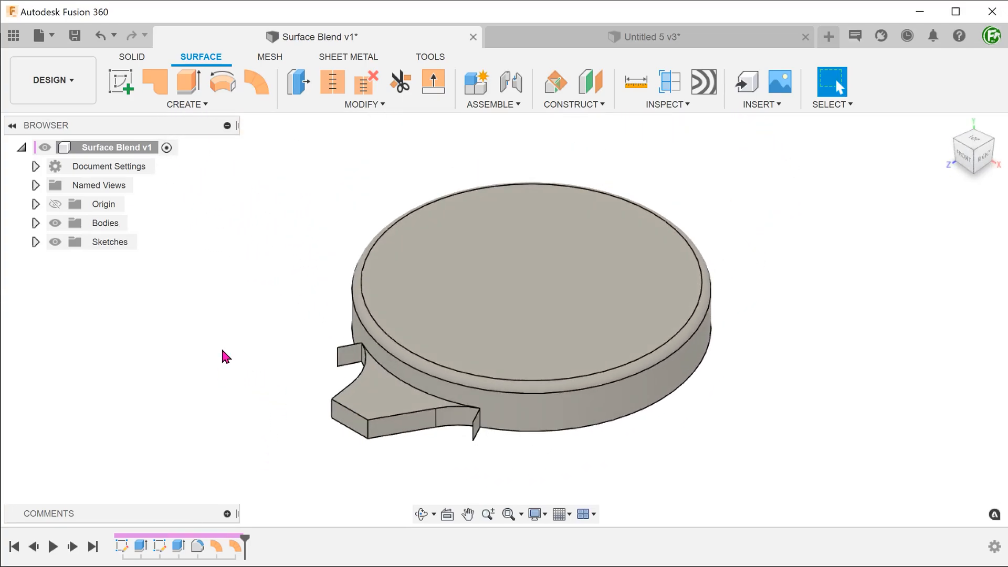
- Split the two rim faces using both ruled strips as splitting tools, without extending them
left_click(363, 104)
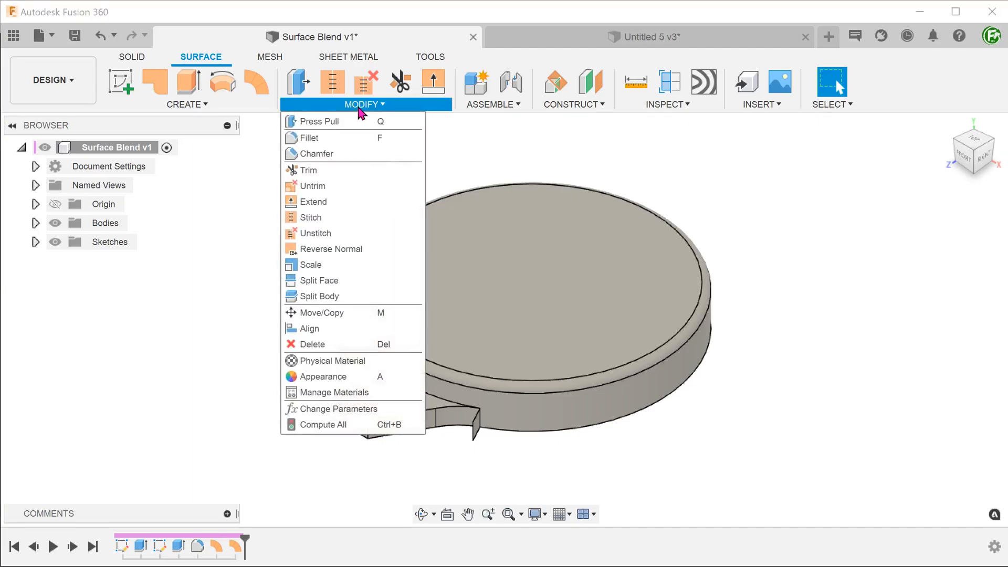
mouse_move(318, 281)
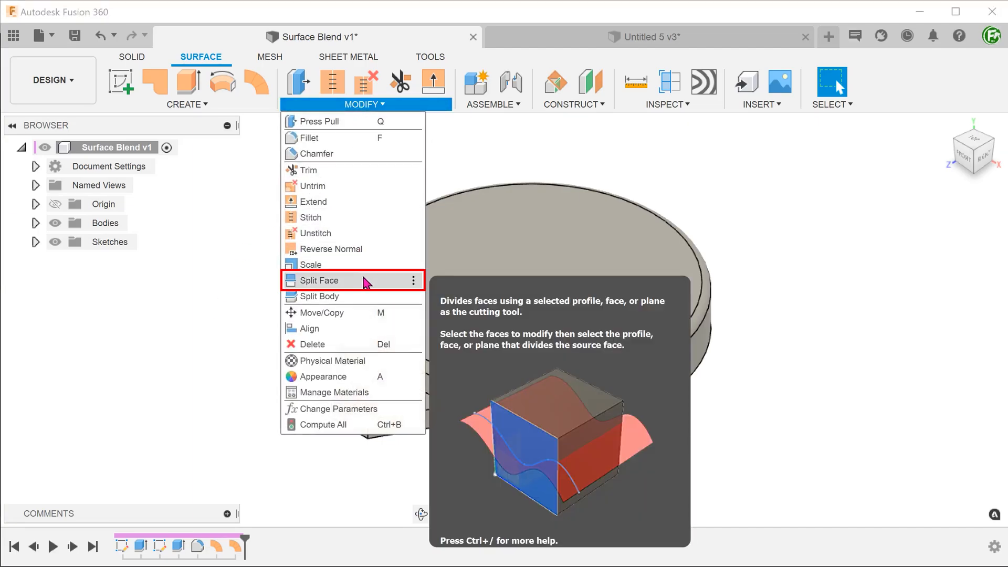
left_click(319, 280)
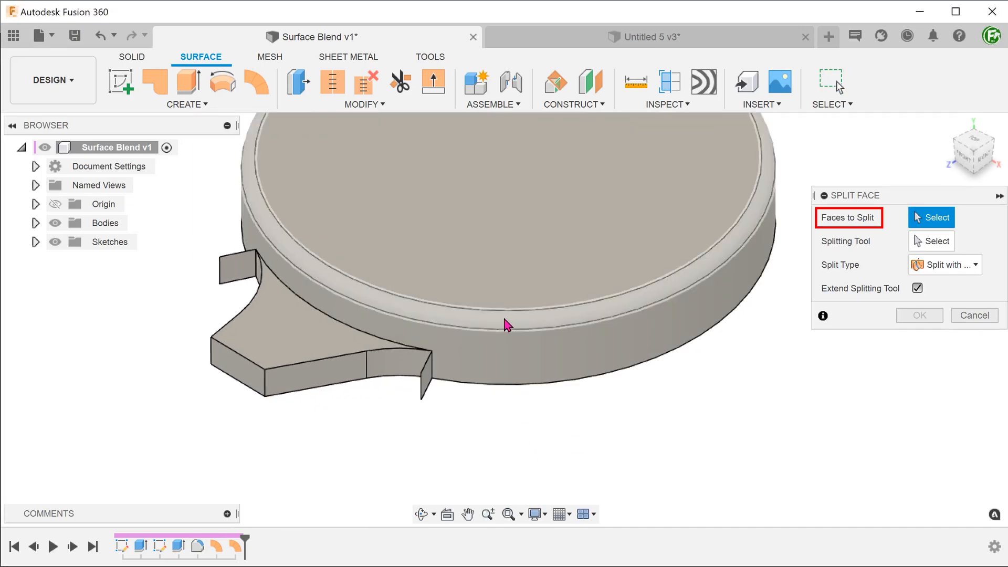
left_click(507, 325)
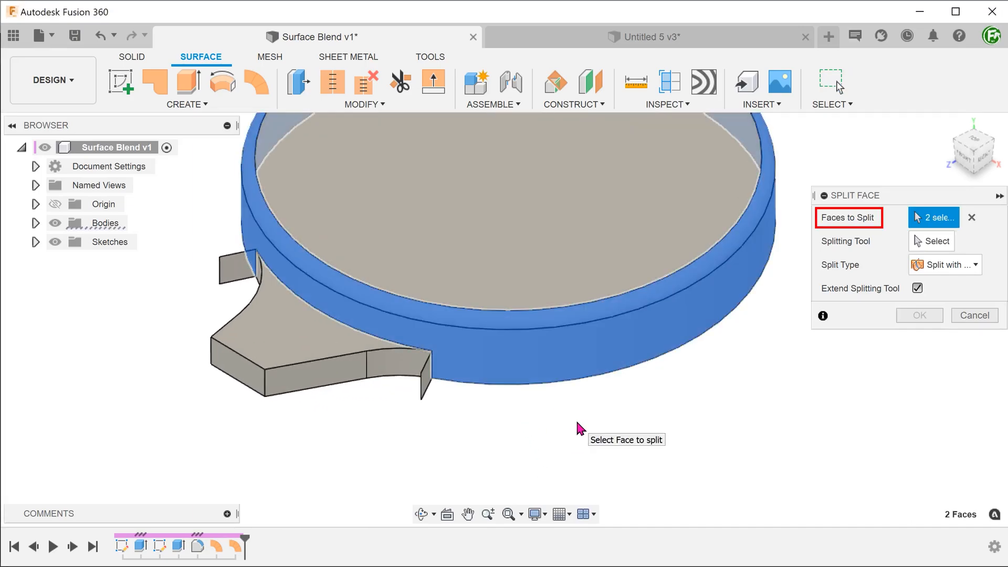
left_click(931, 240)
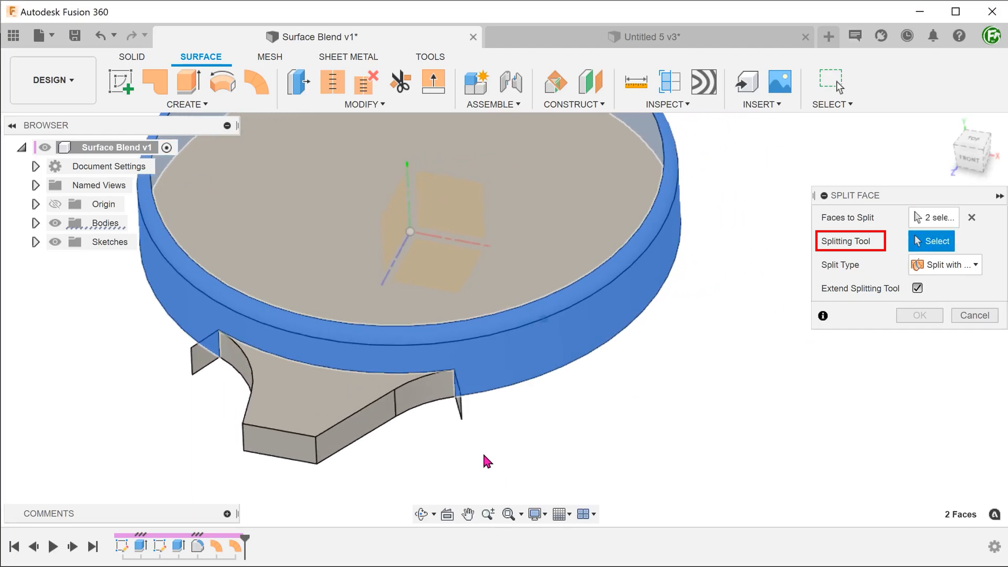
left_click(232, 402)
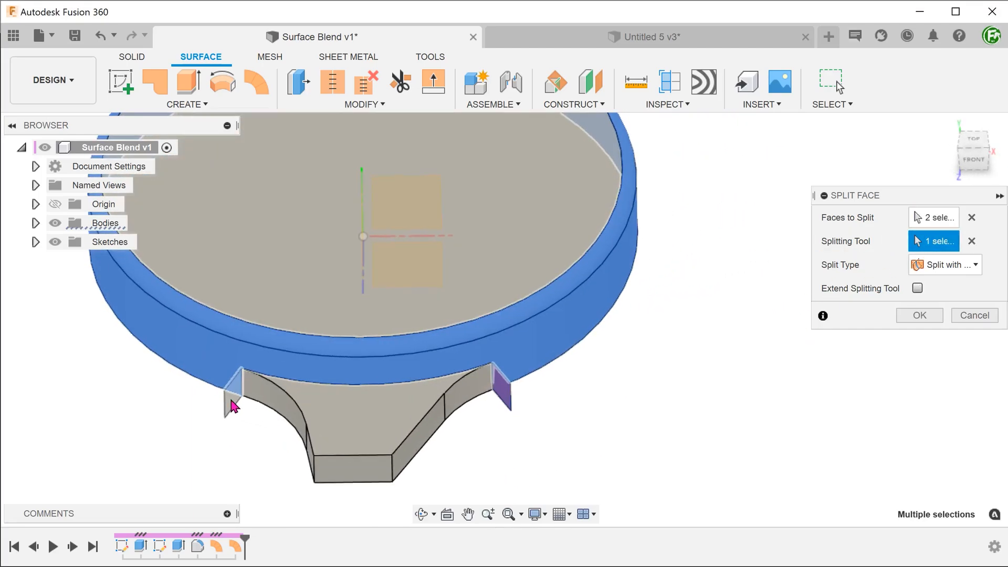
left_click(238, 393)
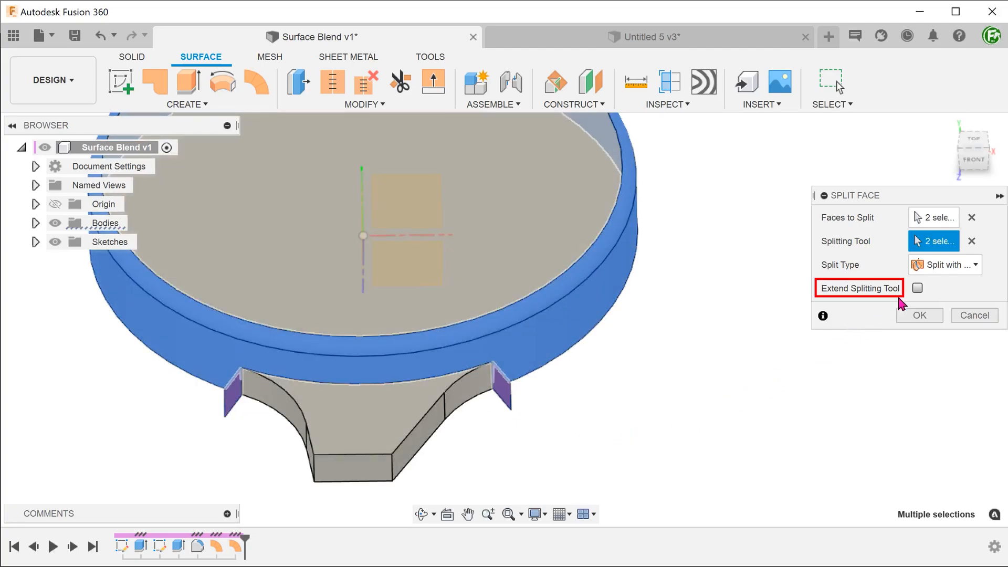
left_click(917, 287)
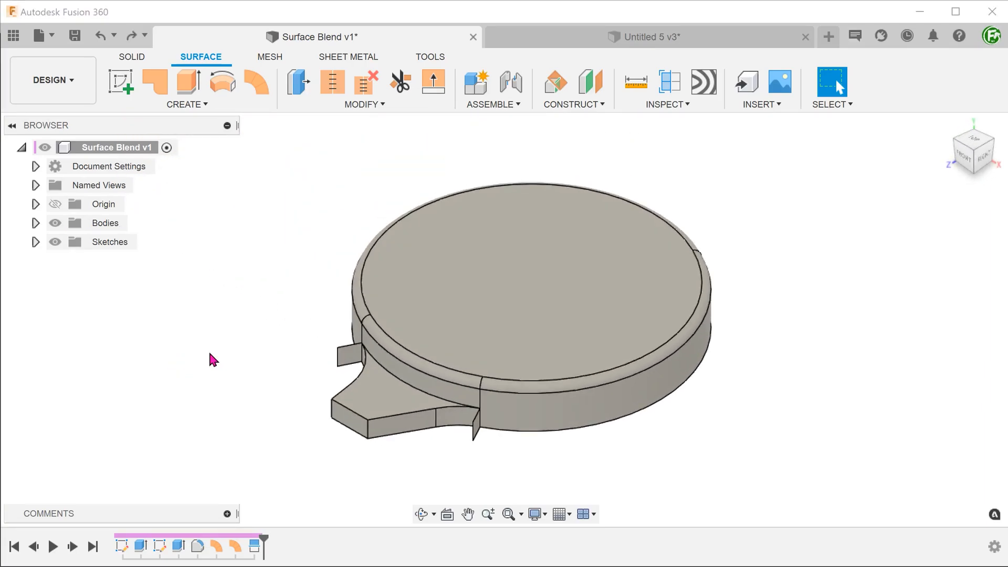
mouse_move(193, 349)
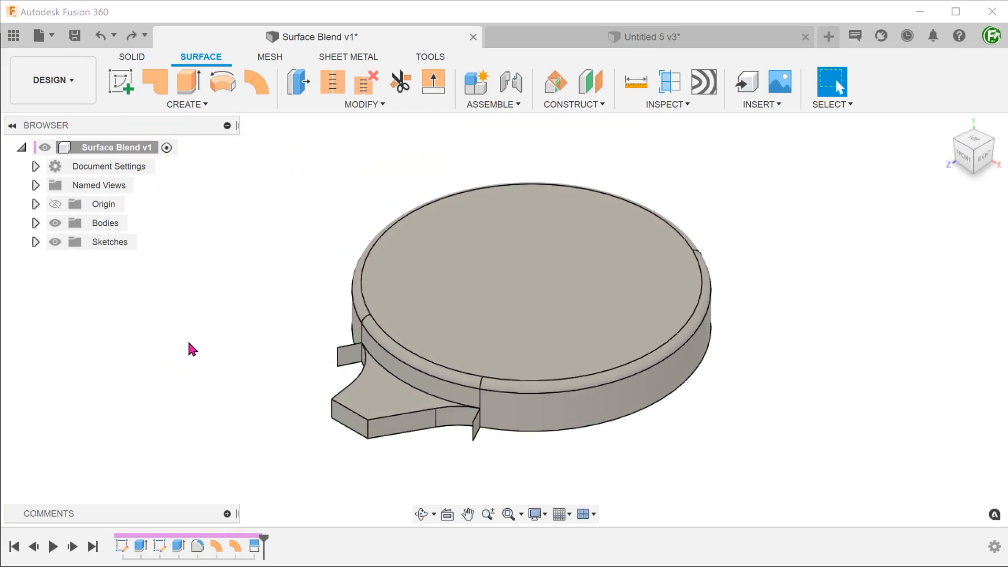
- Remove surface bodies Body19 and Body20 from the Bodies list
left_click(36, 223)
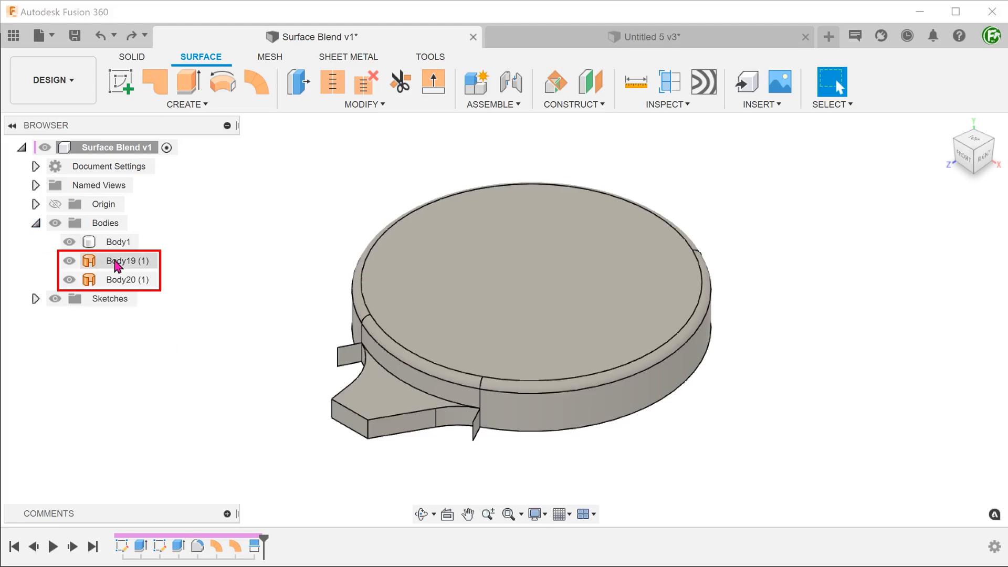
right_click(116, 269)
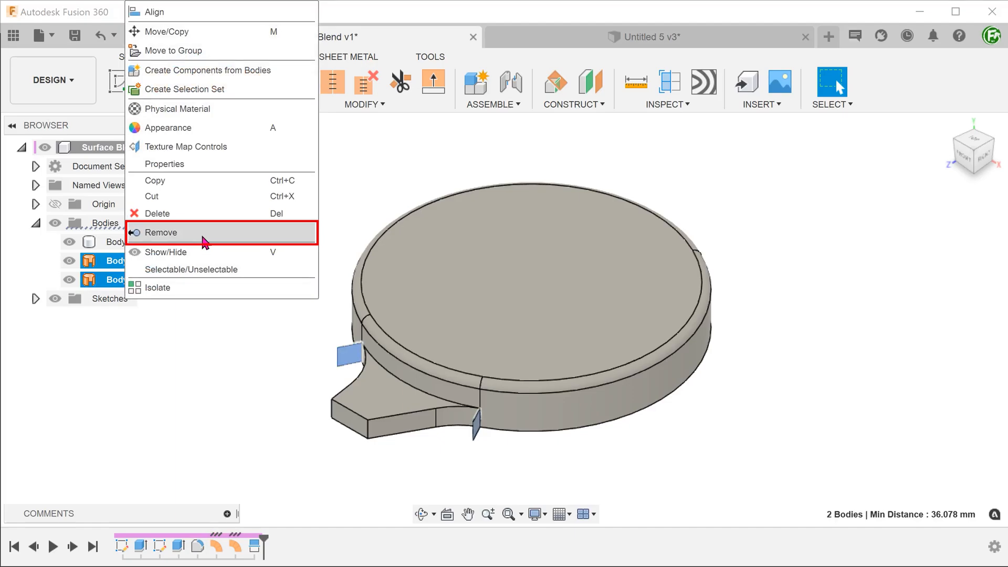
left_click(163, 232)
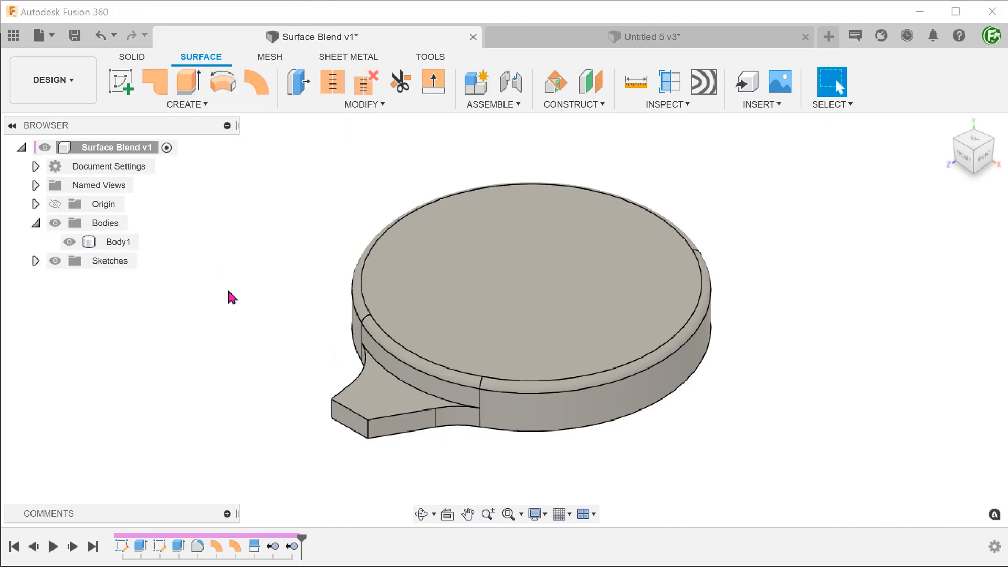
- Delete the split rim face and tab junction faces from Body1
left_click(200, 57)
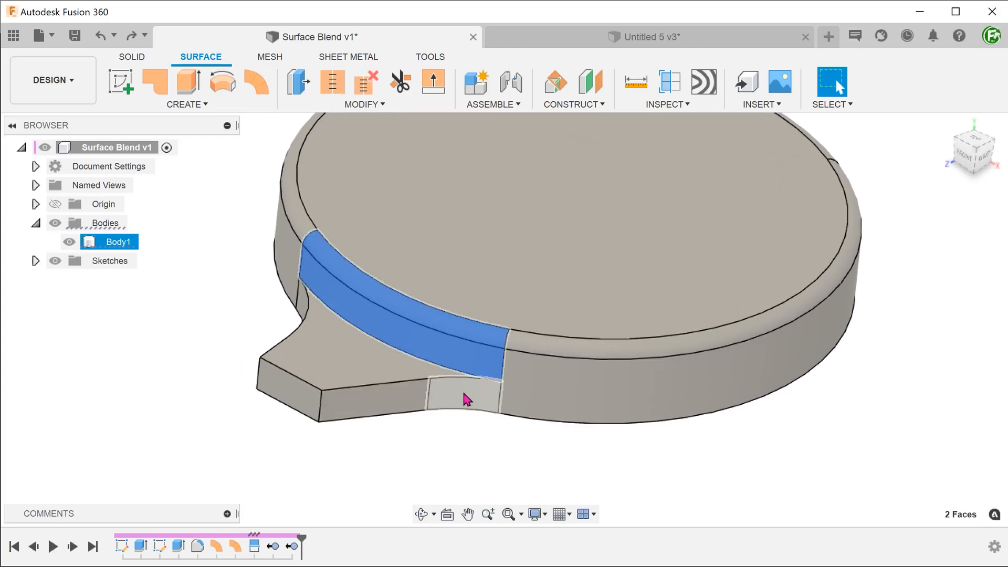
left_click(464, 397)
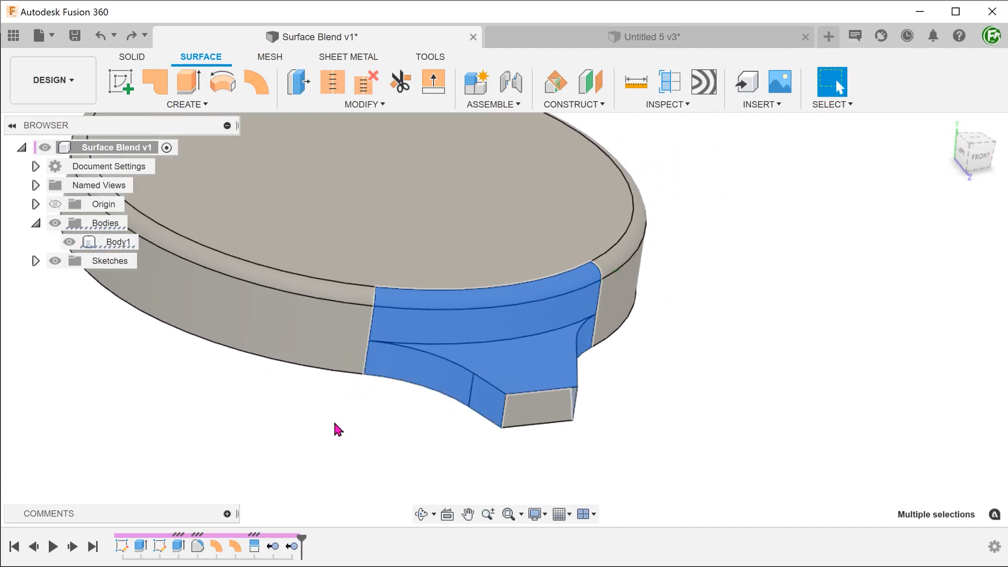
key("Delete")
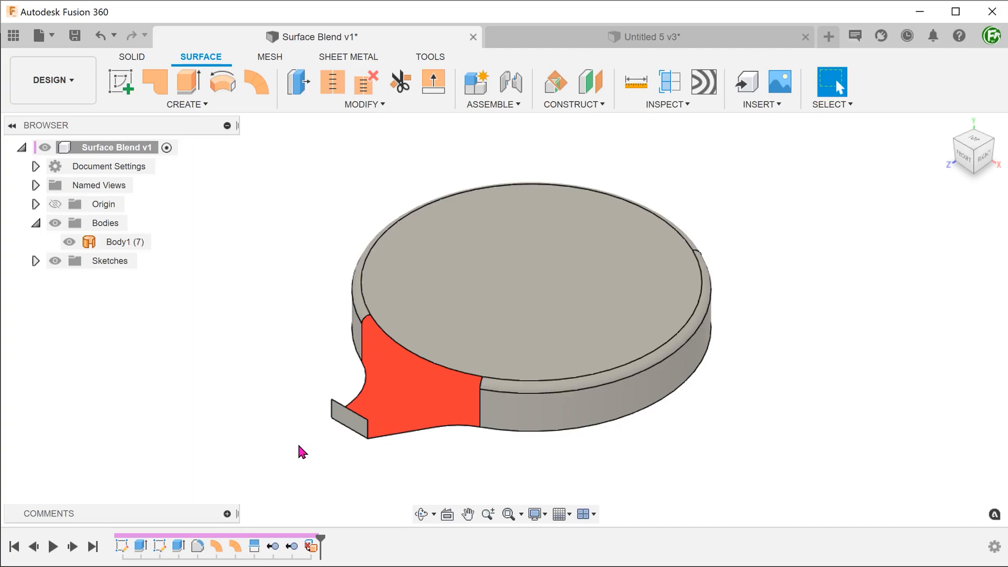
mouse_move(297, 459)
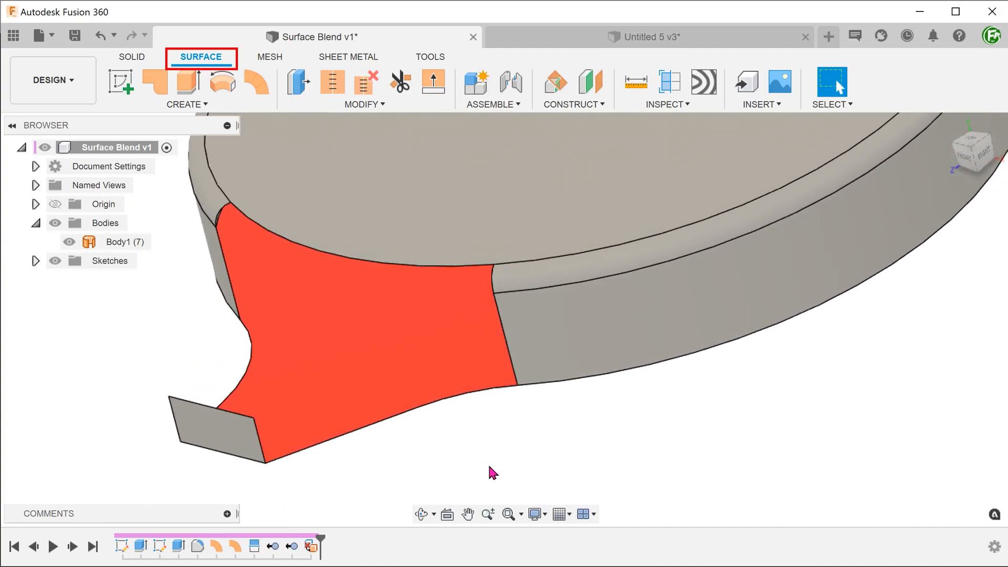
- Set up a surface loft: tab end edge and rim edge as profiles, lower edge as rail
left_click(187, 103)
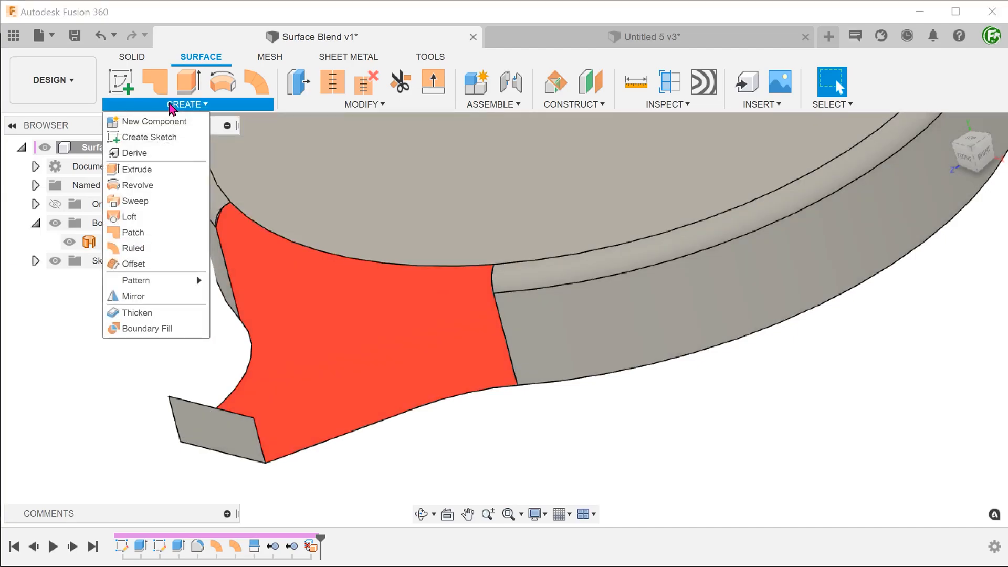
mouse_move(132, 217)
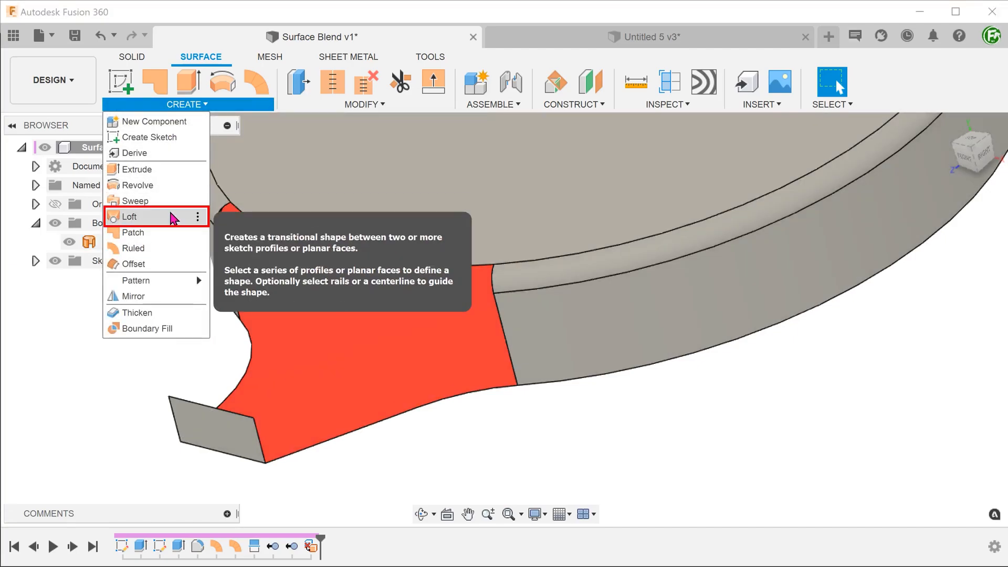
left_click(130, 216)
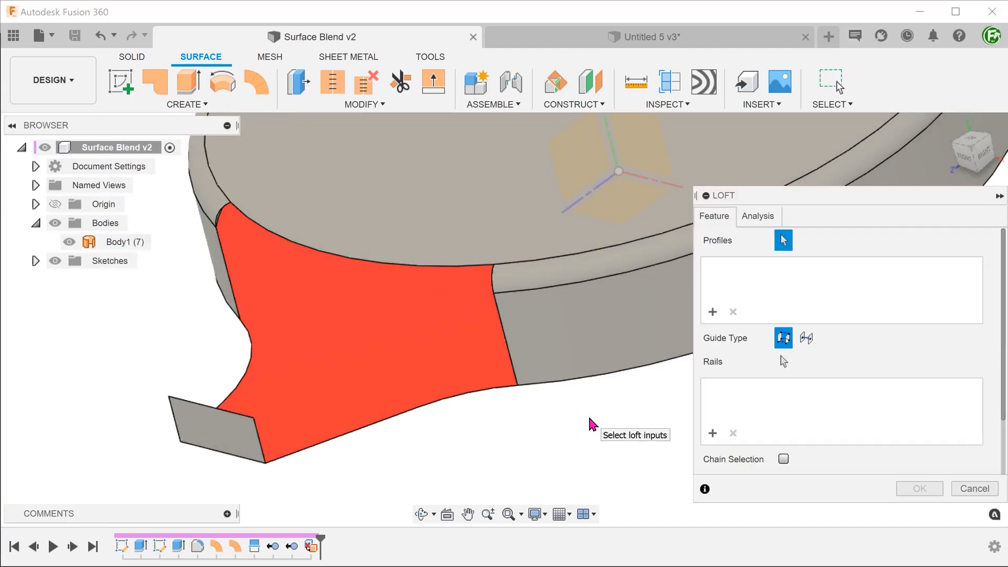
left_click(783, 459)
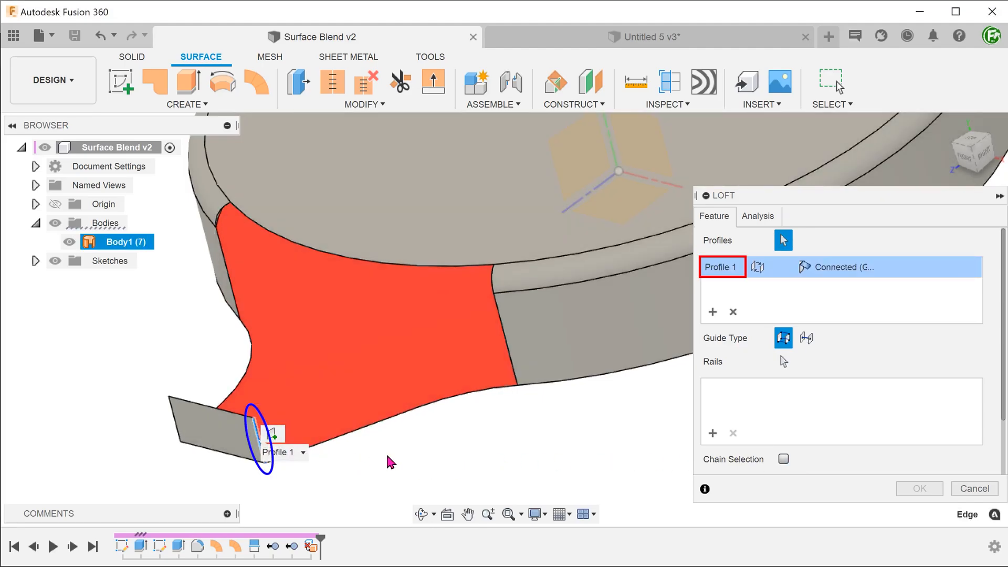
mouse_move(391, 462)
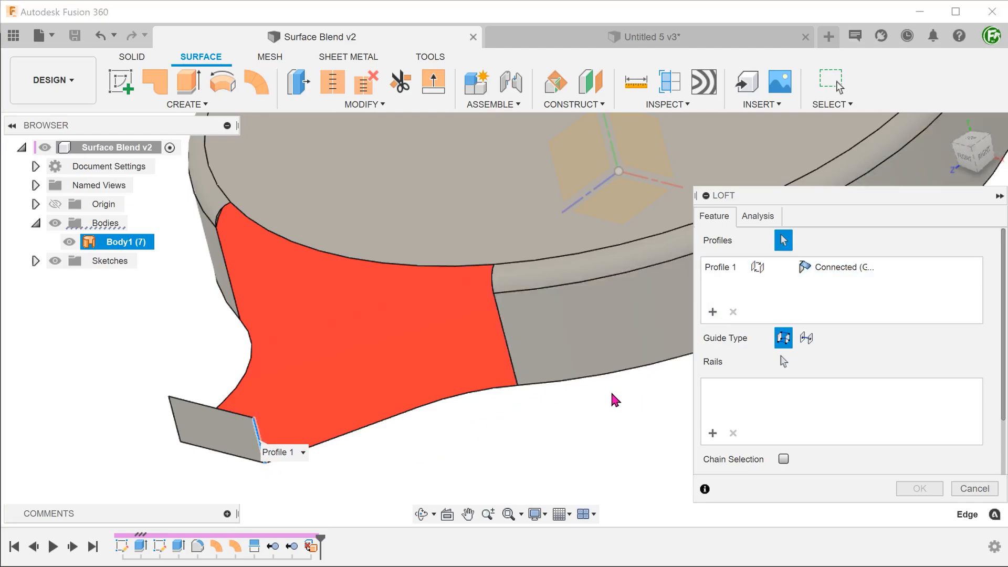
left_click(499, 322)
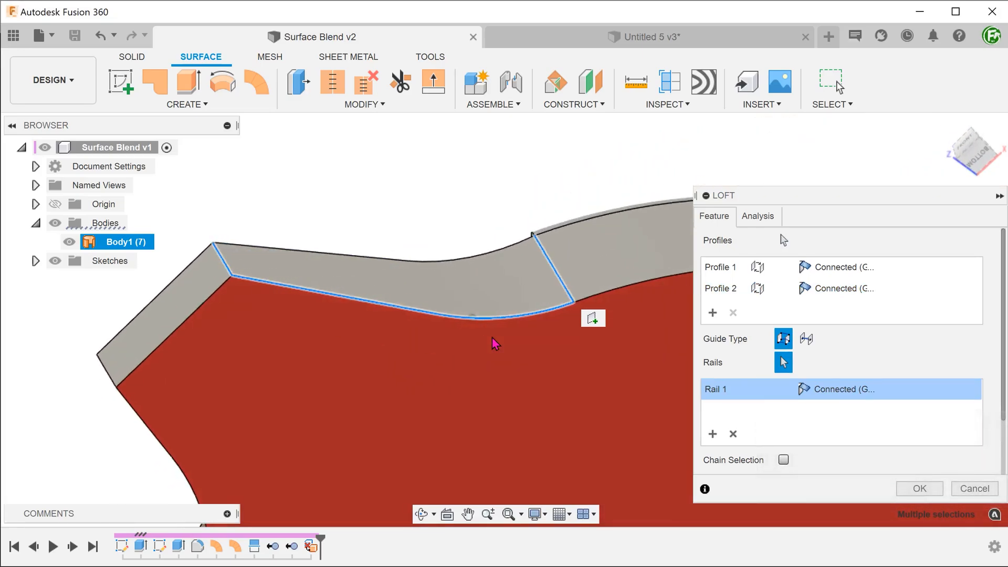
left_click(37, 186)
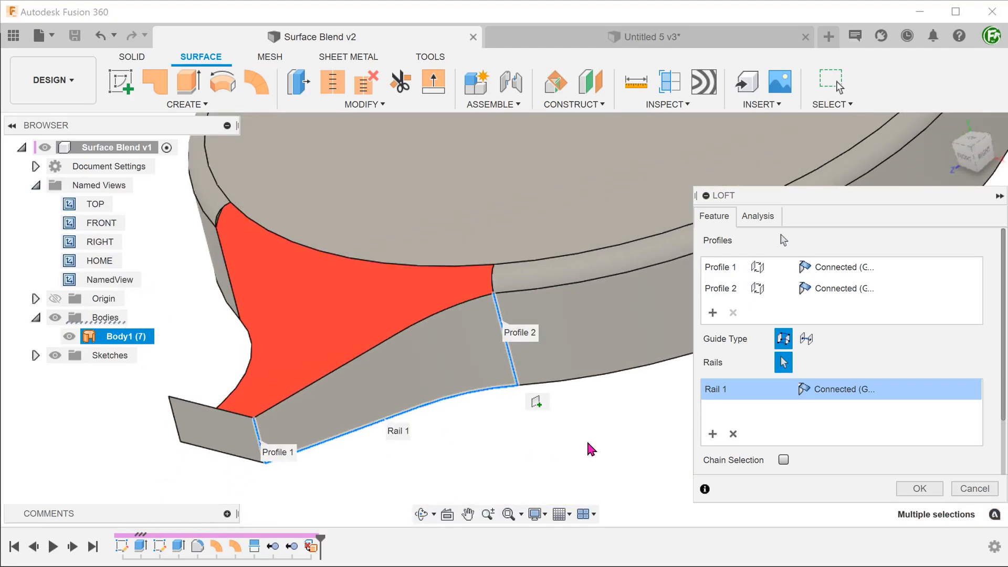
- Make the loft's second profile tangent and surface-aligned, creating Body21 across the gap
left_click(720, 288)
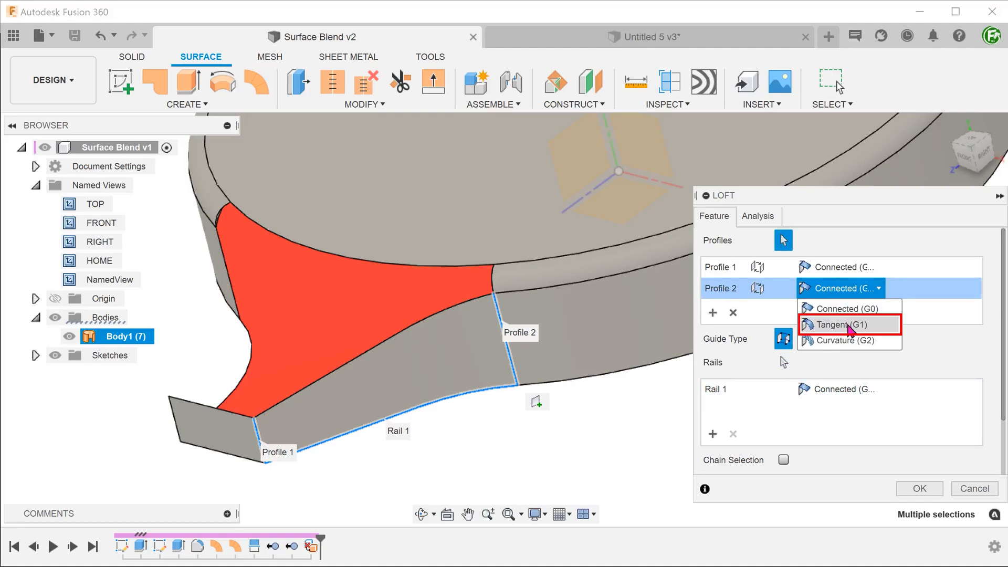
left_click(838, 324)
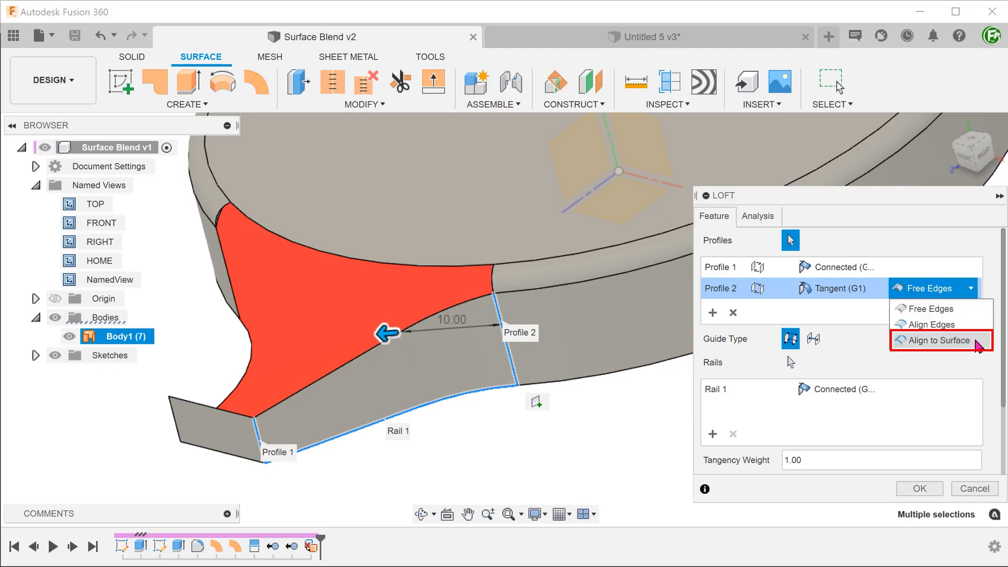
left_click(938, 340)
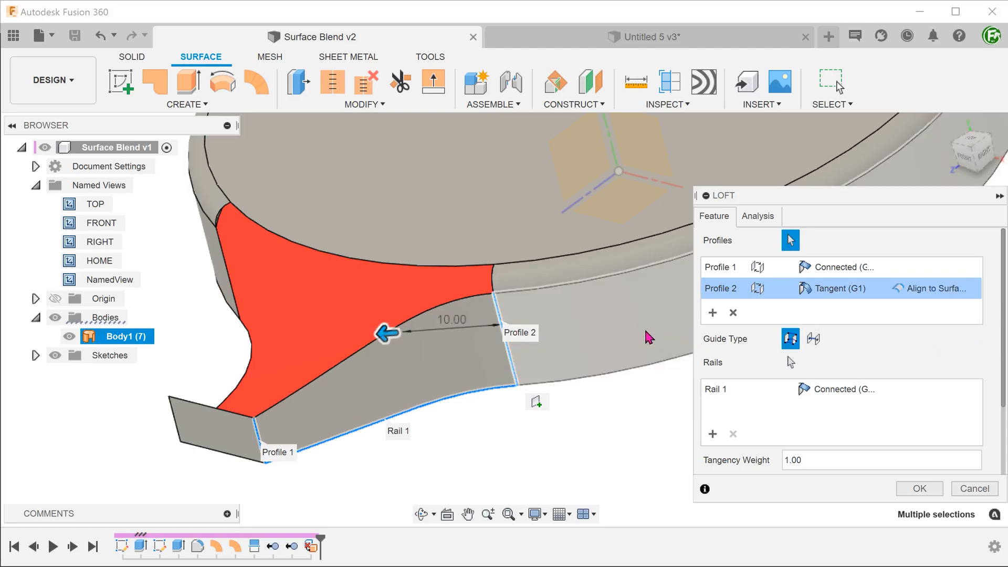
mouse_move(622, 369)
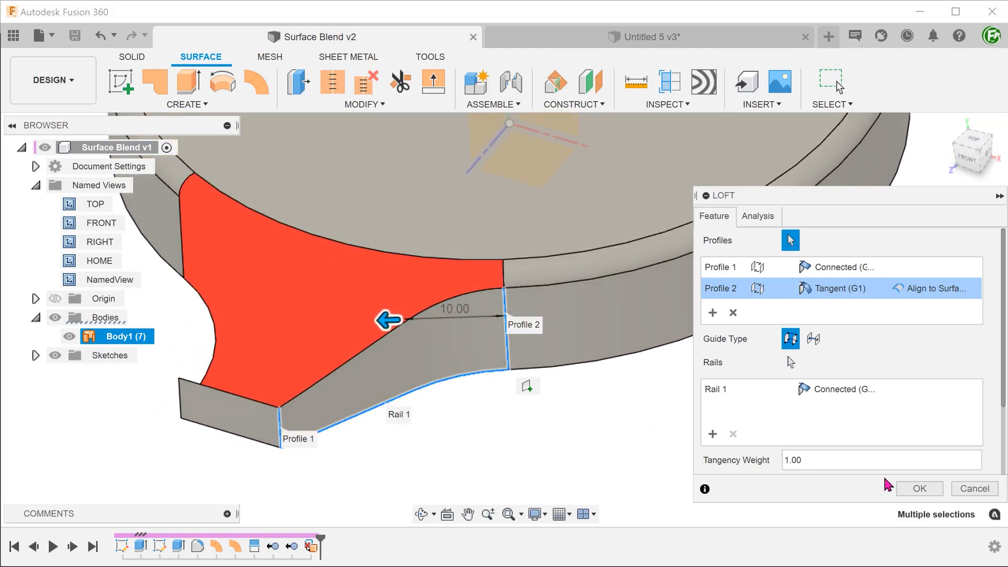
left_click(919, 488)
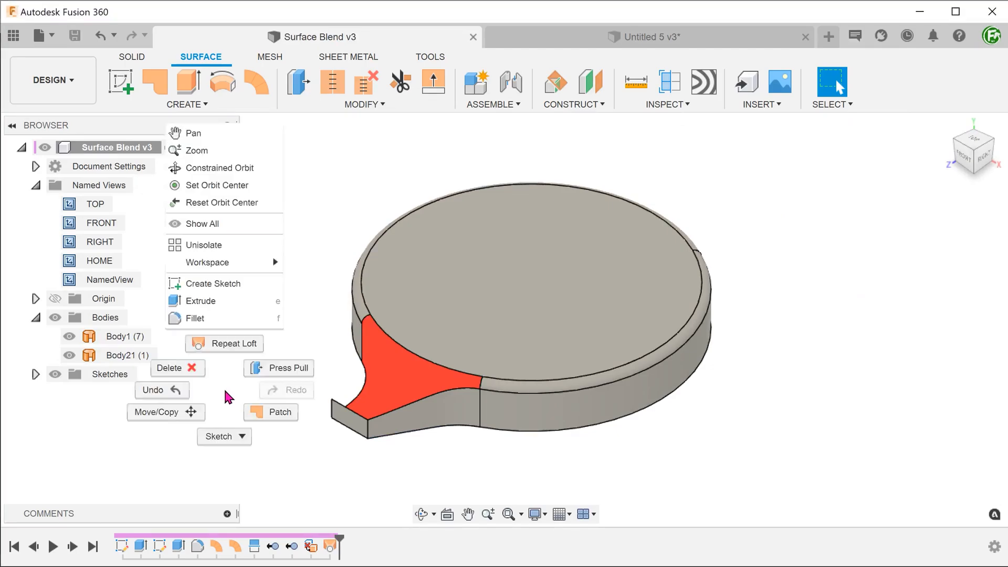
- Loft a surface between the tab's other two side edges, tangent (G1) at Profile 2, creating Body22
left_click(229, 343)
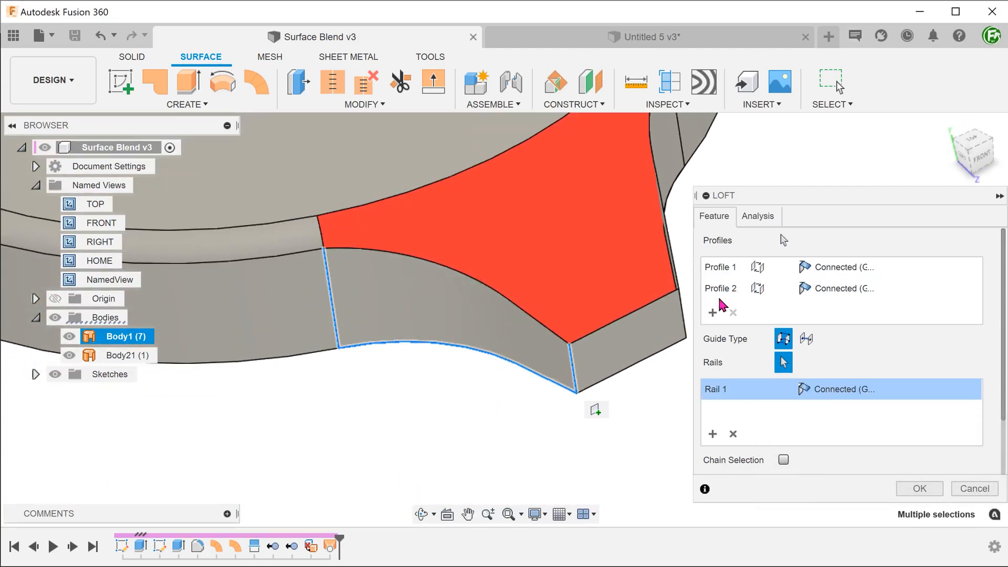
left_click(872, 288)
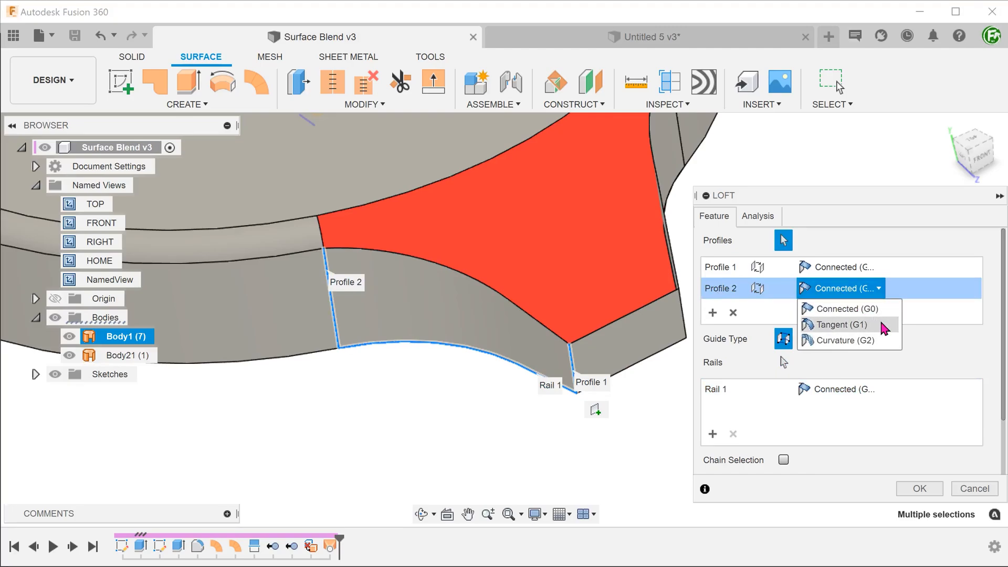
left_click(837, 325)
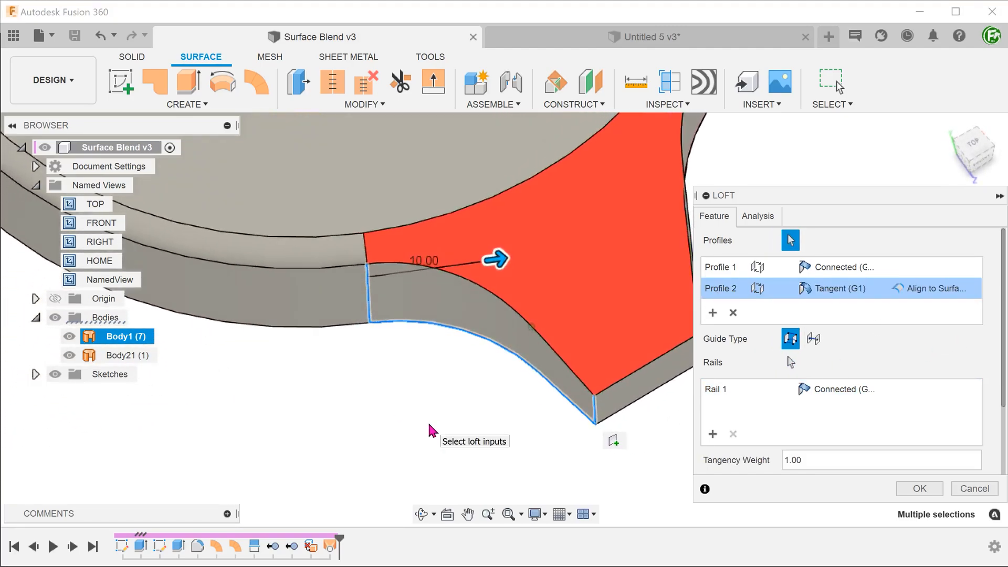
left_click(919, 488)
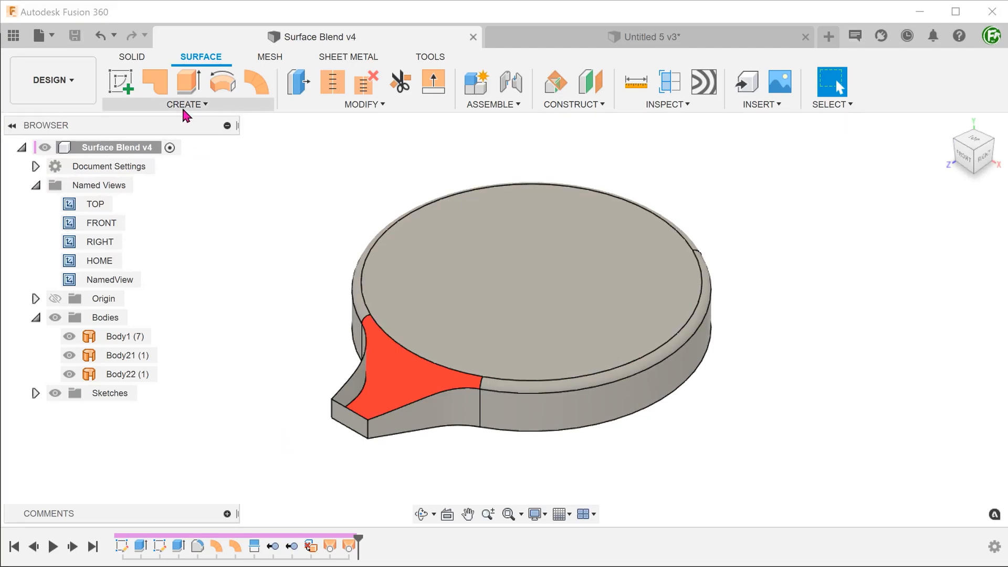
- Start a patch with Enable Chaining off, picking the tab's front edge and the surrounding boundary edges
left_click(186, 104)
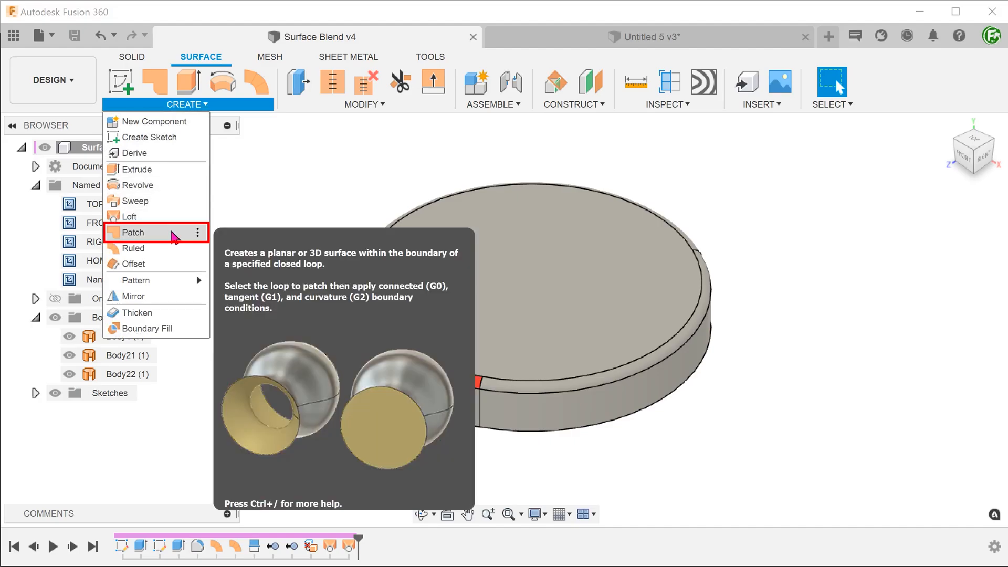
left_click(134, 232)
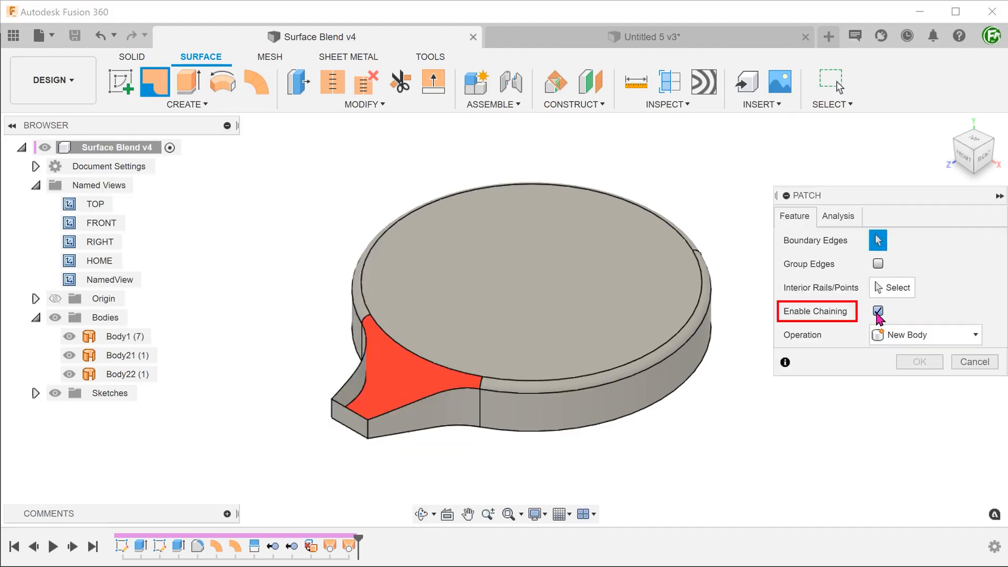
left_click(877, 312)
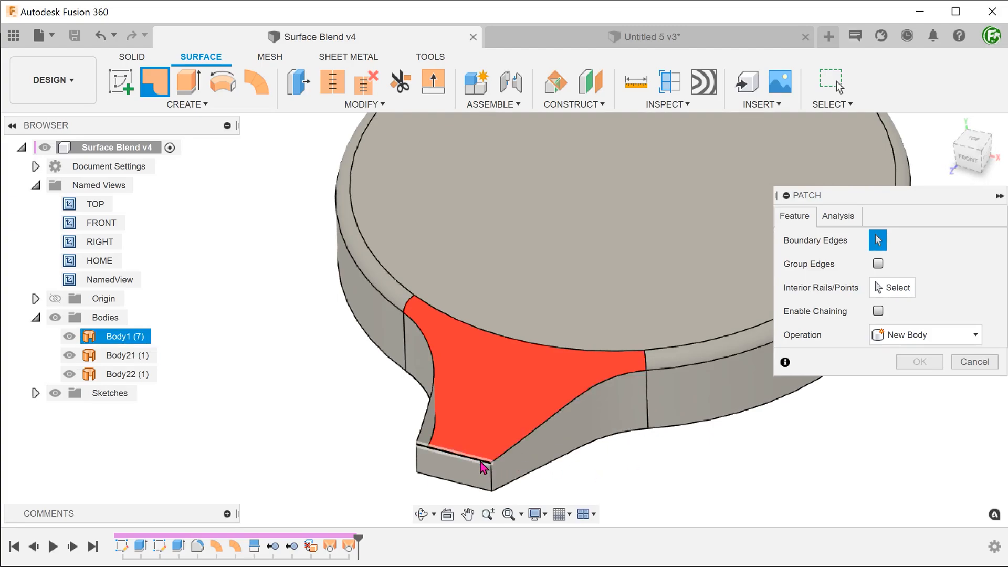
left_click(641, 372)
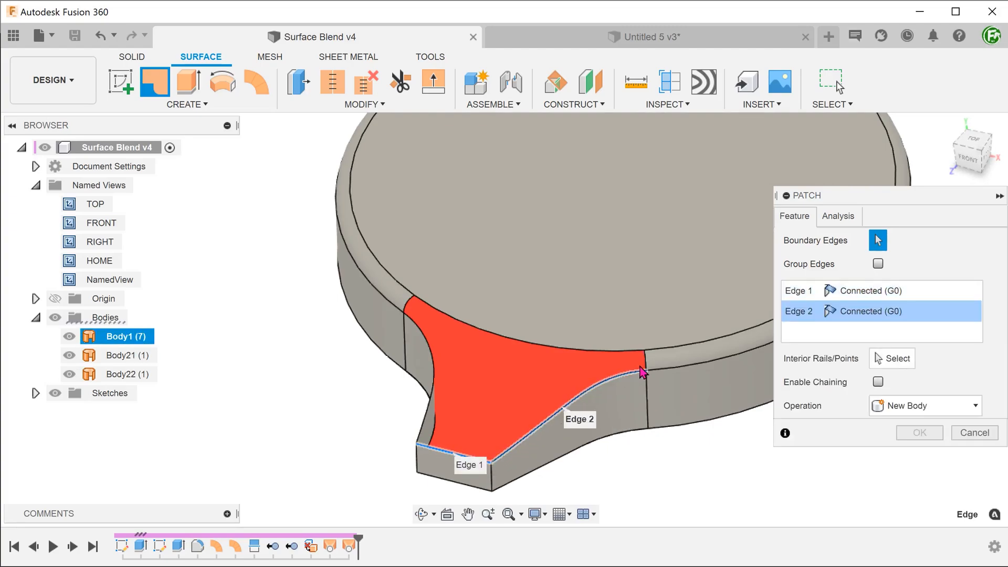
left_click(412, 312)
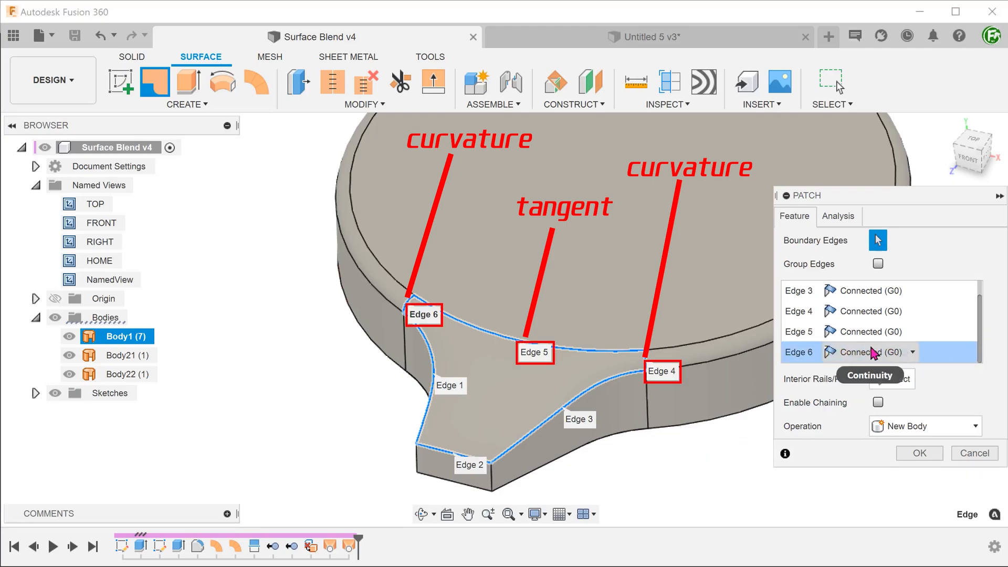
- Set Edge 6 and Edge 4 to Curvature (G2), Edge 5 to Tangent with weight near 0.41
left_click(910, 352)
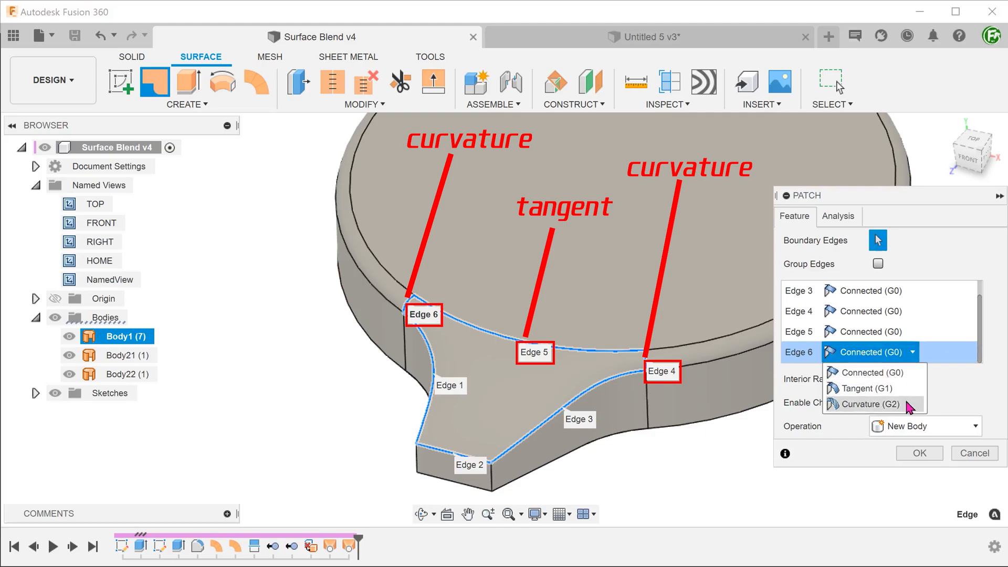
left_click(870, 404)
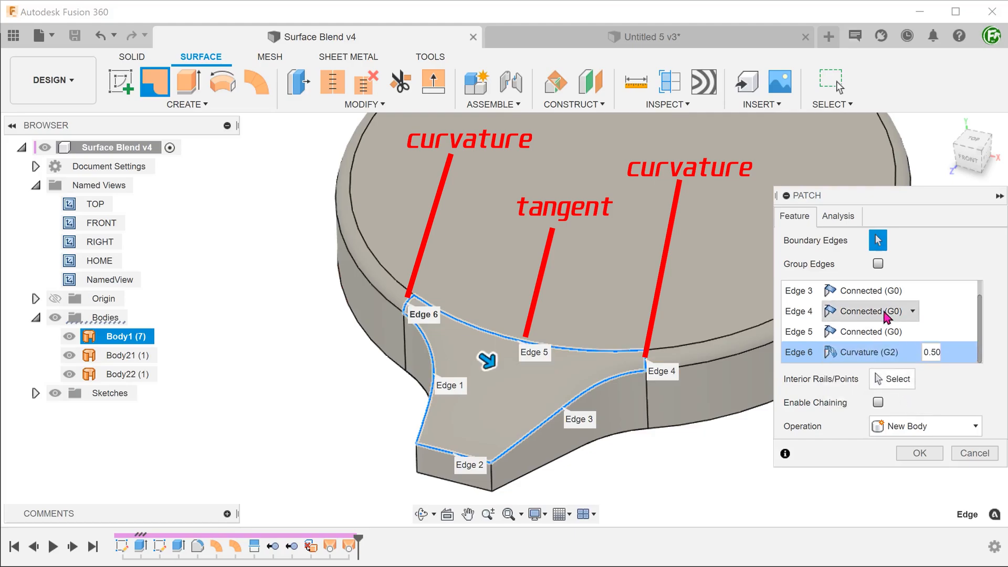
left_click(913, 311)
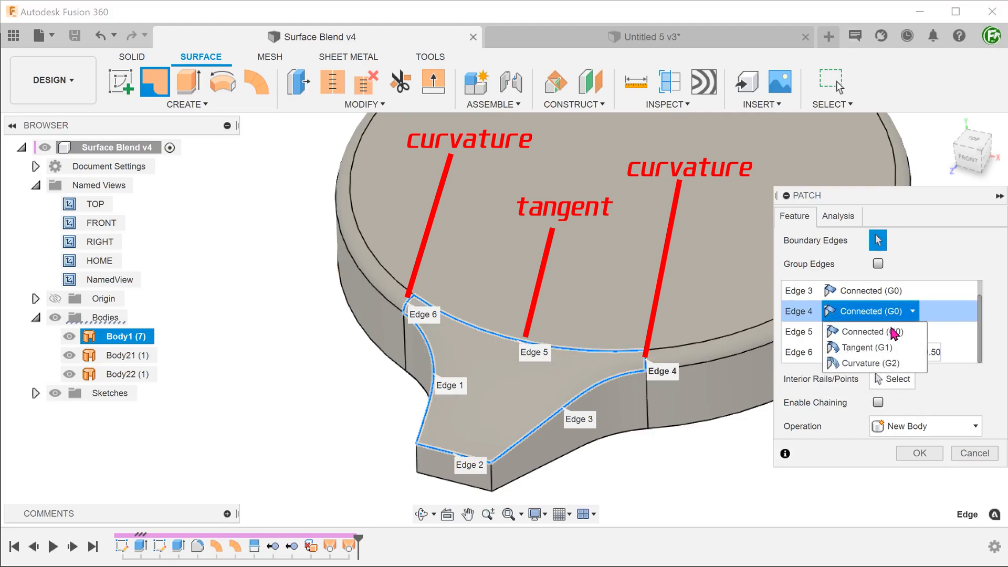
left_click(868, 363)
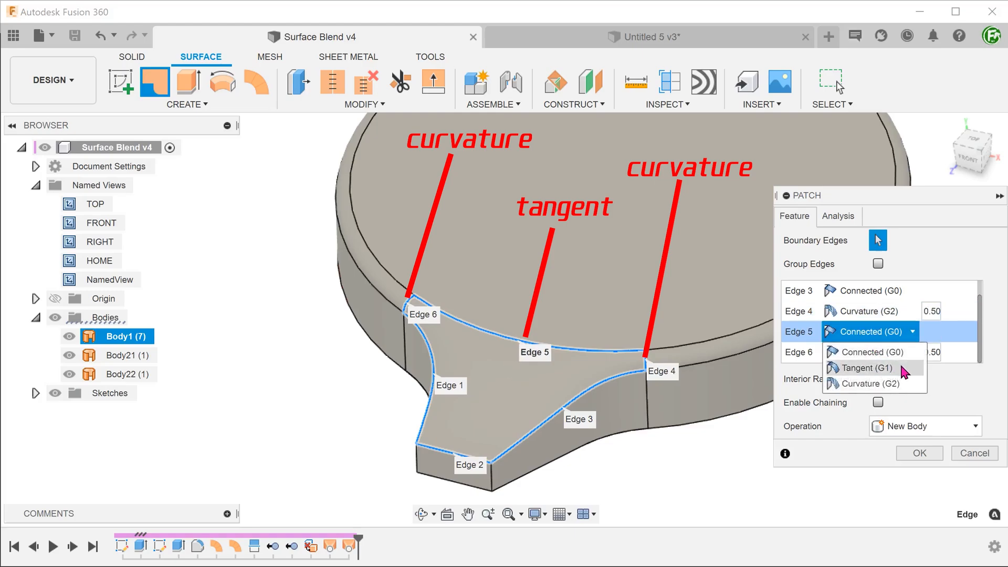
left_click(865, 368)
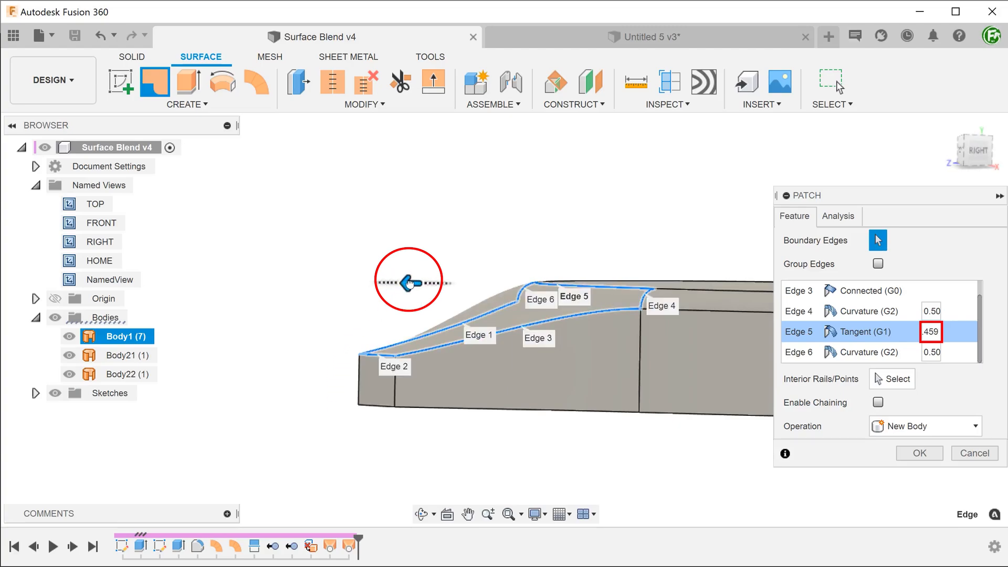
left_click_drag(418, 283, 412, 281)
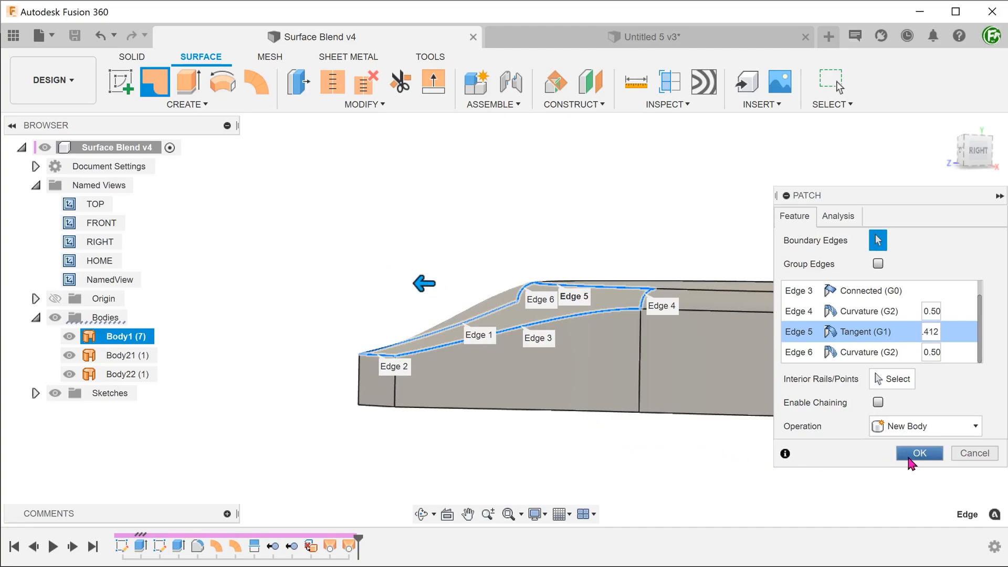
- Confirm the patch so Body23 fills the tab's opening
left_click(919, 453)
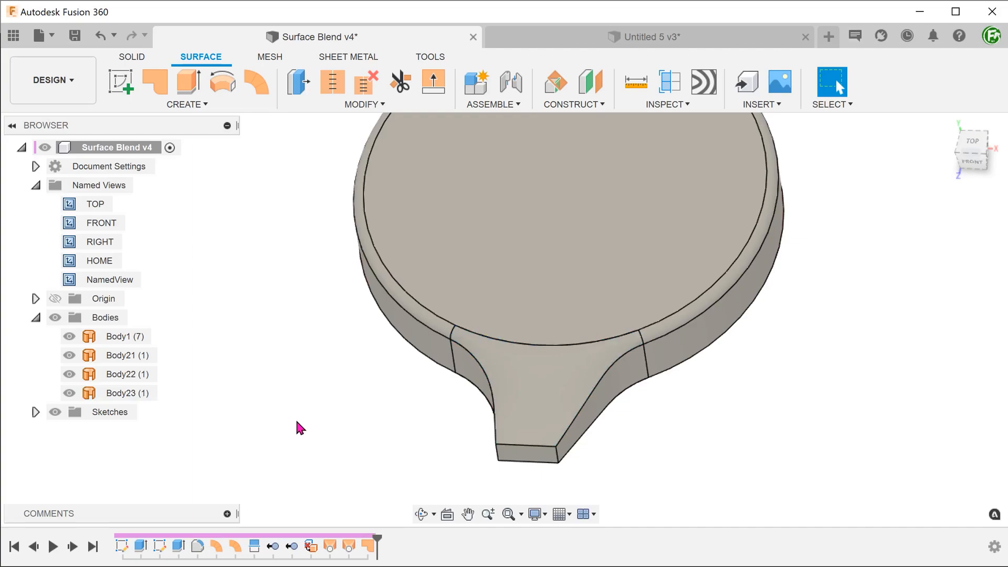
- Stitch the four surface bodies into solid Body24 and drag the section analysis plane through it
left_click(364, 88)
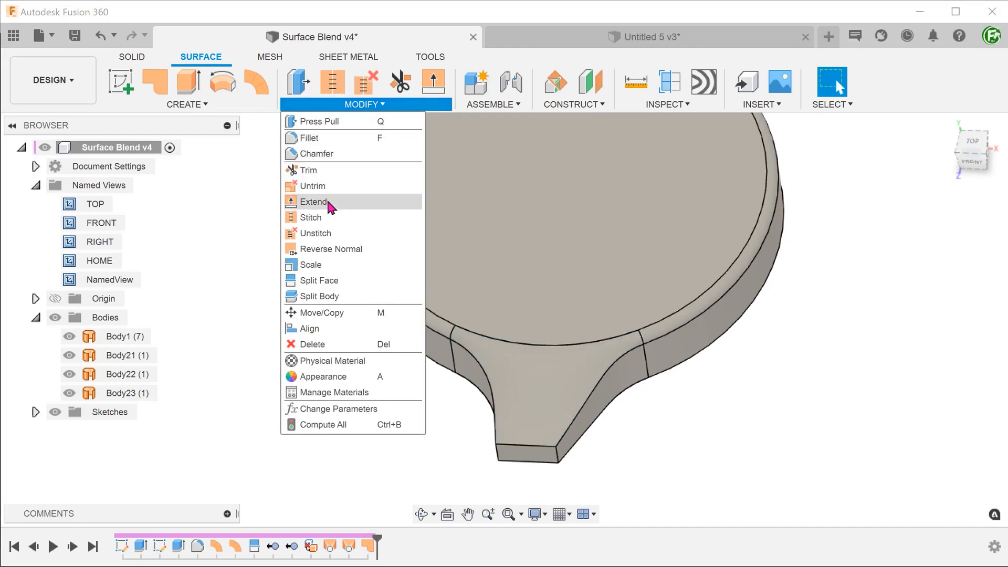
mouse_move(312, 217)
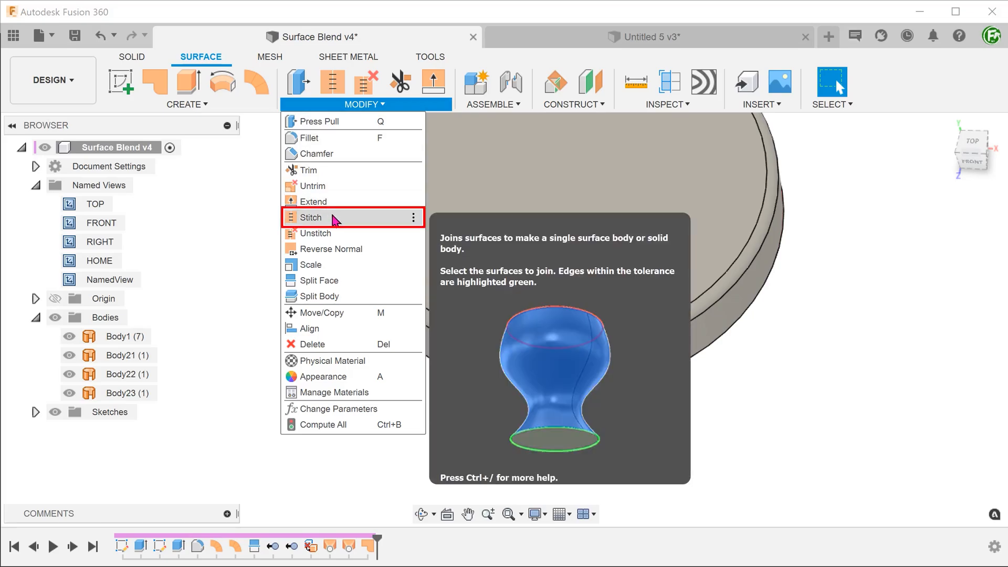
left_click(310, 217)
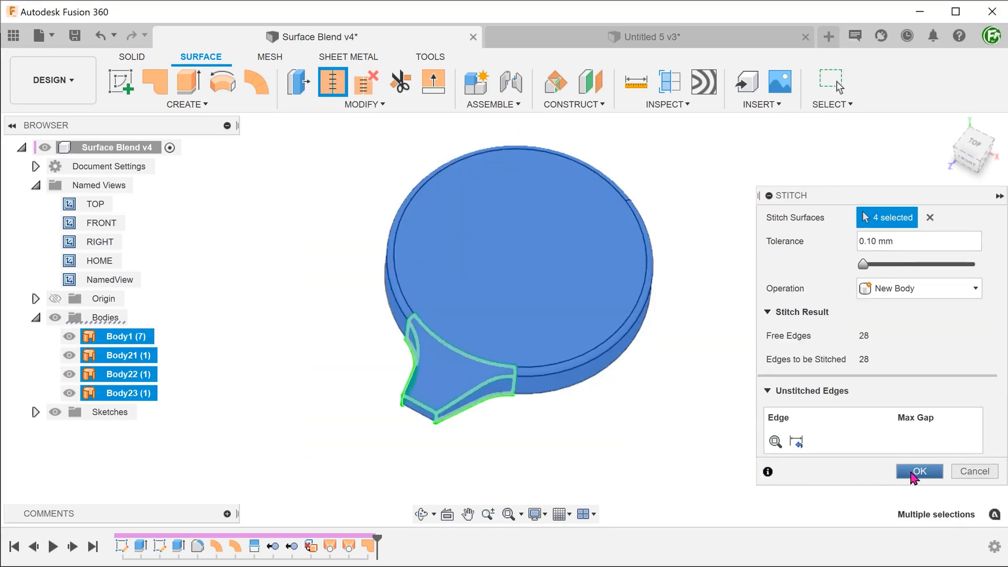
left_click(919, 470)
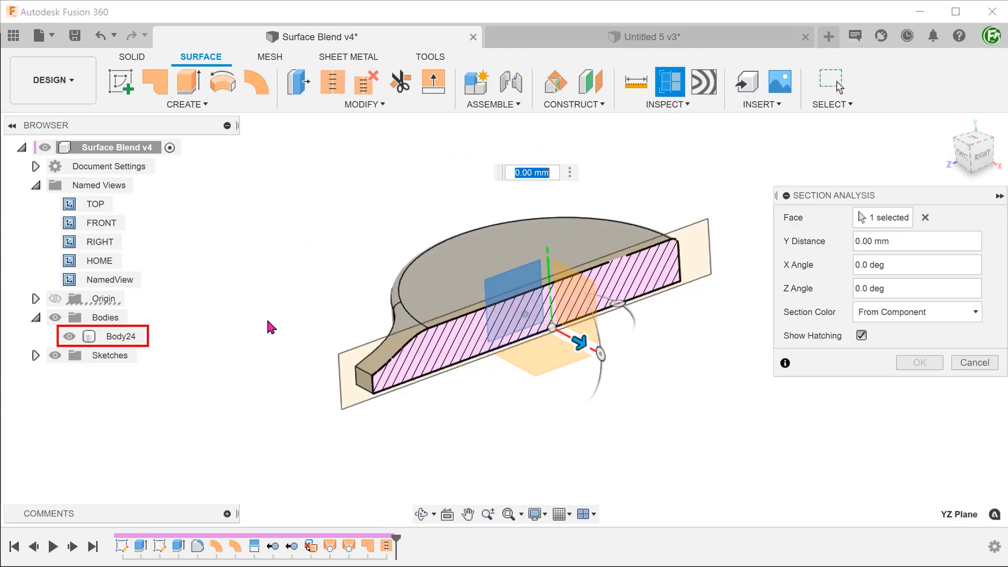
left_click_drag(582, 346, 571, 357)
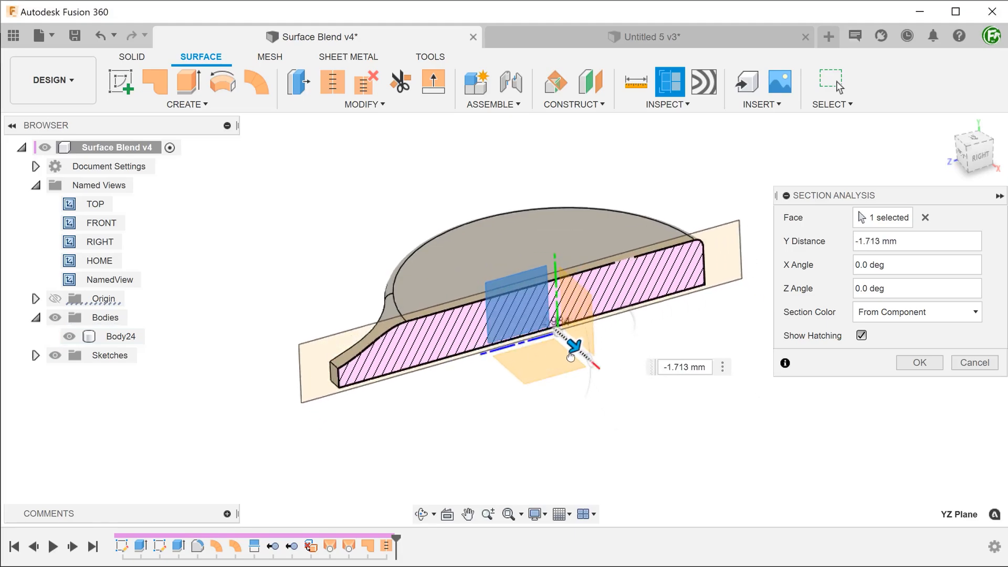